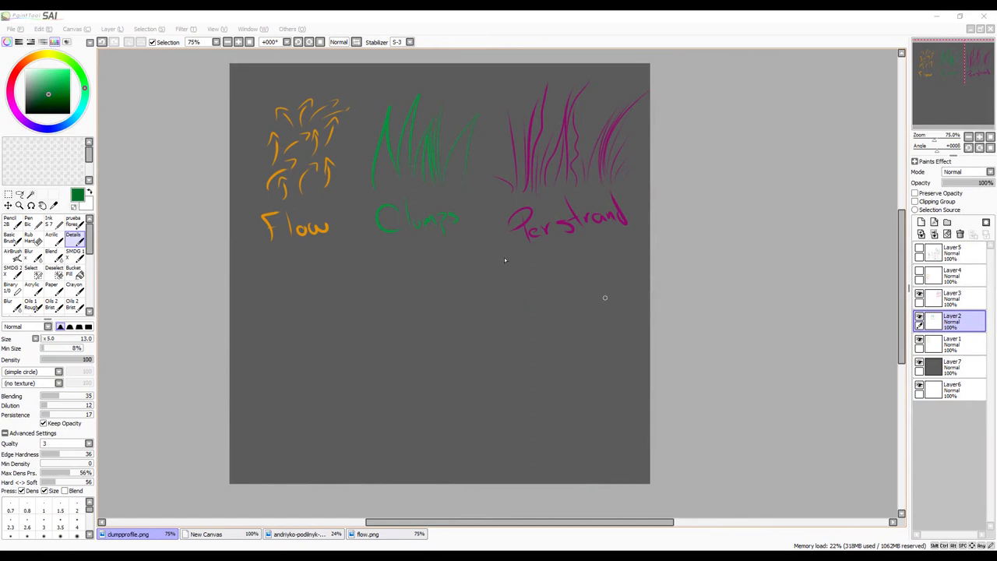
pyautogui.moveTo(476, 303)
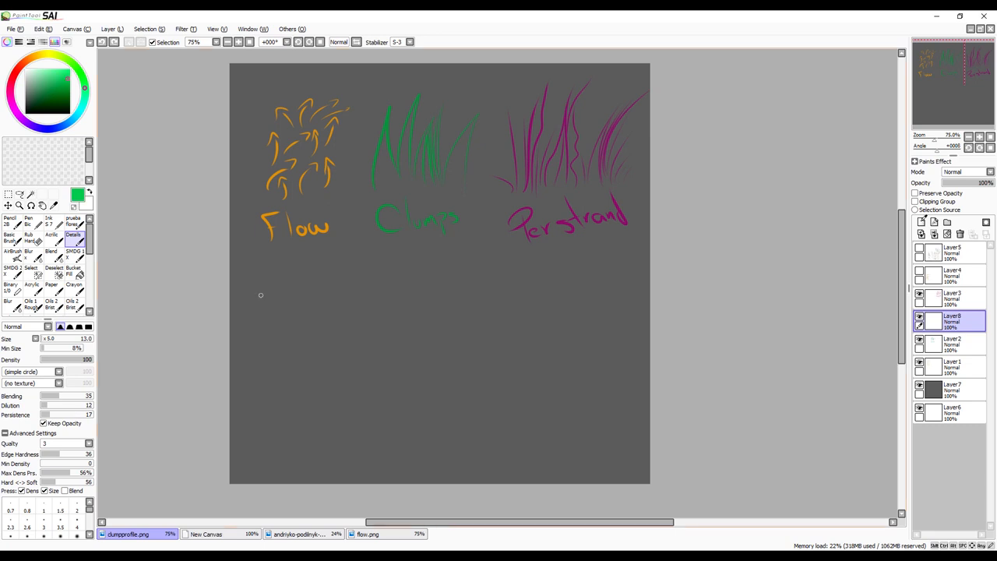
# Draw a tall green clump below the sketches and write the Big Clumps label under it.
pyautogui.moveTo(288, 257); pyautogui.dragTo(278, 330)
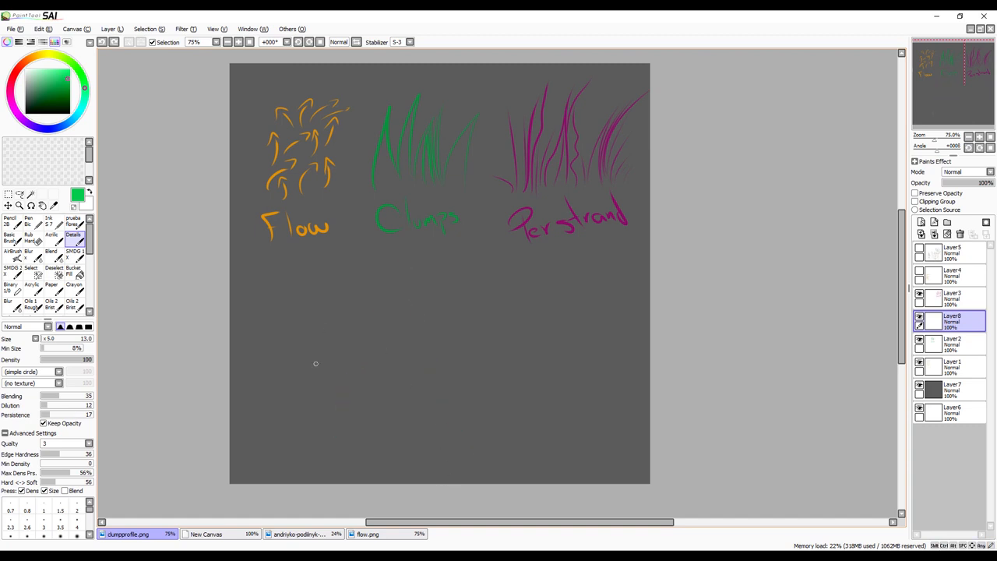
pyautogui.moveTo(309, 413); pyautogui.dragTo(377, 408)
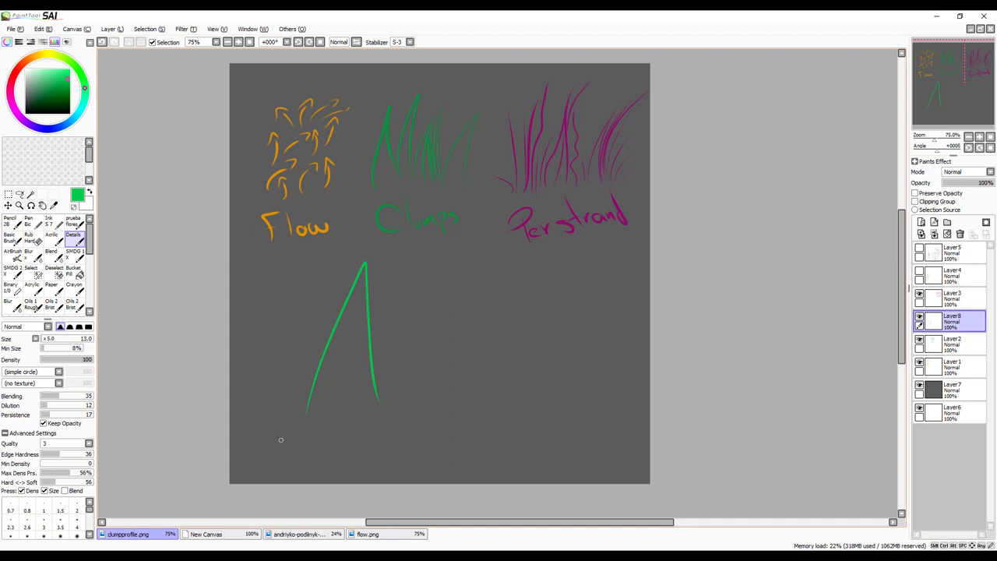
pyautogui.moveTo(272, 444); pyautogui.dragTo(335, 424)
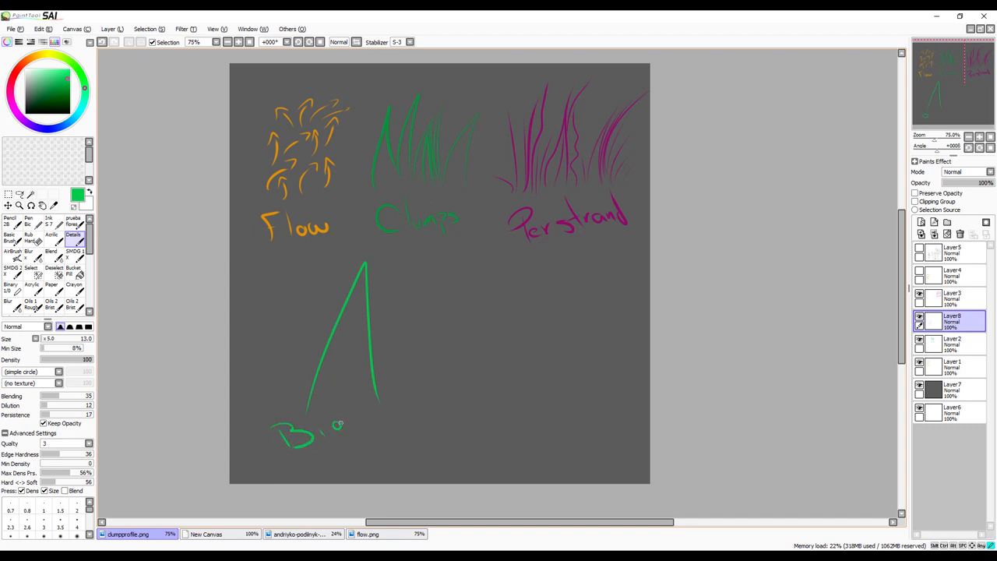
pyautogui.moveTo(327, 436); pyautogui.dragTo(371, 449)
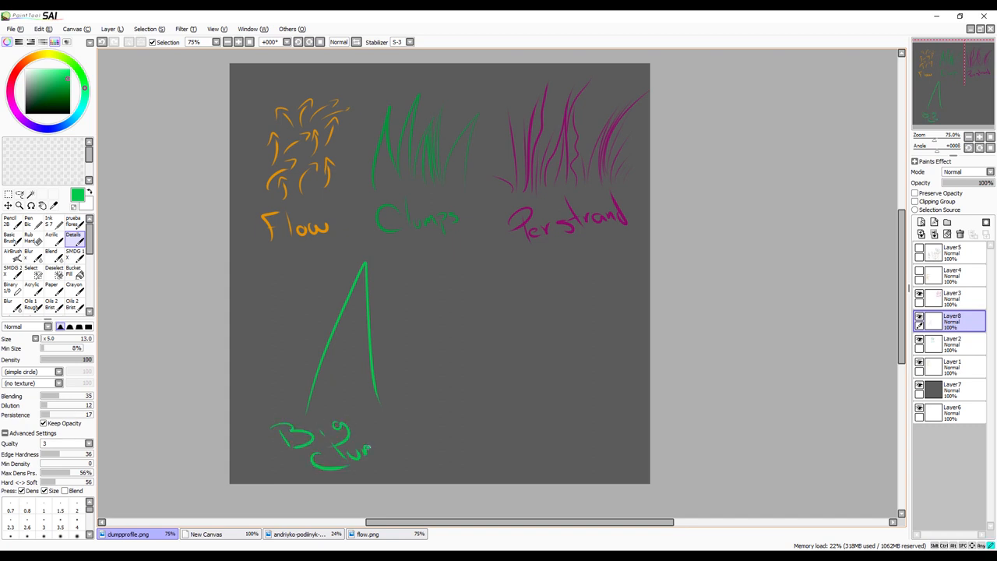
pyautogui.moveTo(366, 449); pyautogui.dragTo(405, 433)
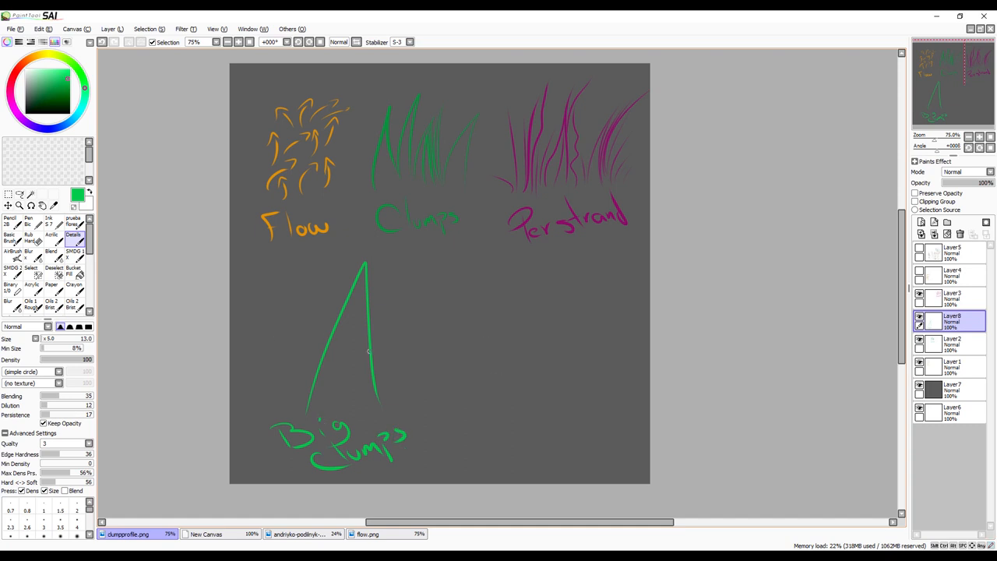
# Add a right-pointing arrow from the clump and write the Small Clumps label.
pyautogui.moveTo(402, 334); pyautogui.dragTo(476, 330)
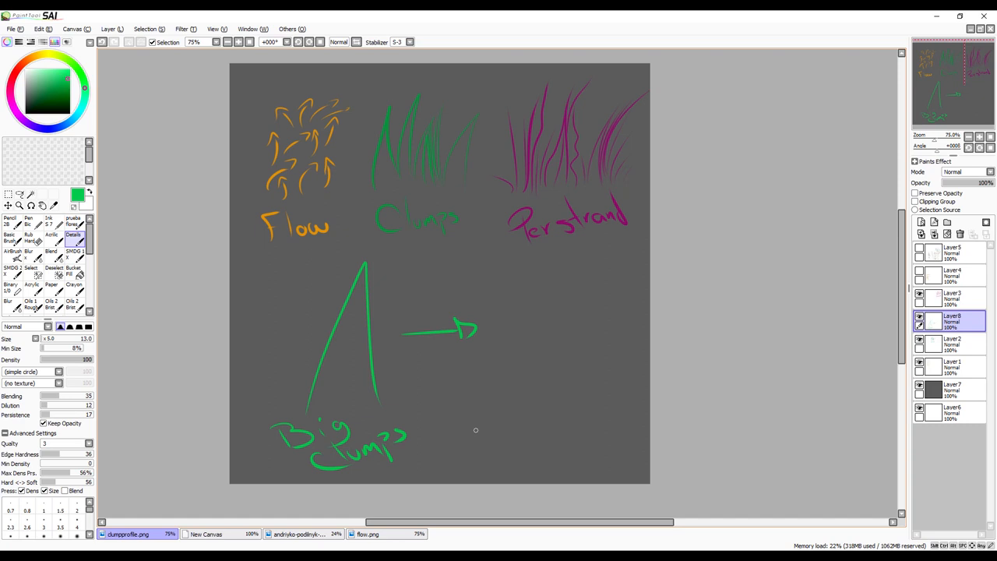
pyautogui.moveTo(459, 436); pyautogui.dragTo(546, 413)
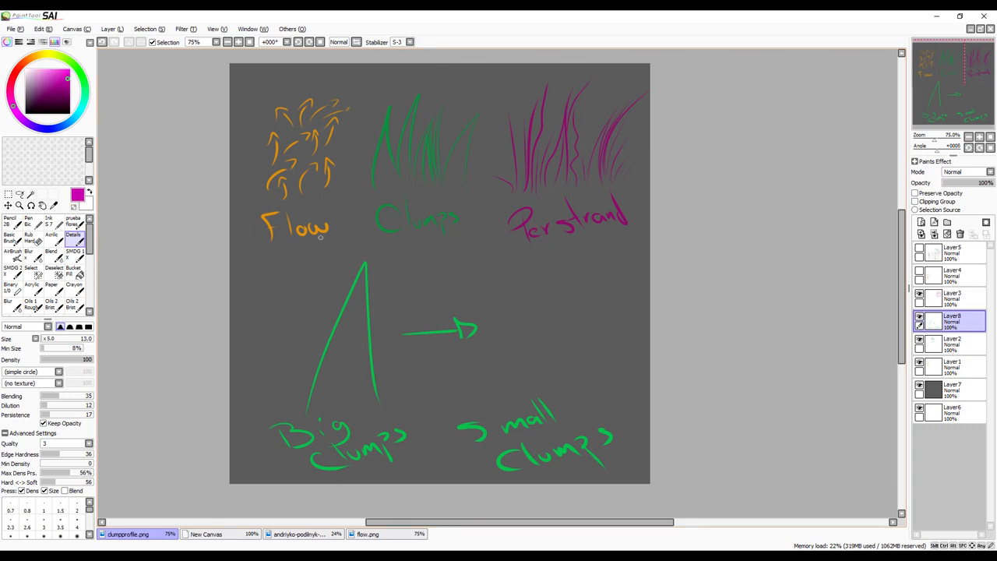
# Mark the big clump's tip with a magenta dot and set up the shifted clump copy.
pyautogui.click(366, 246)
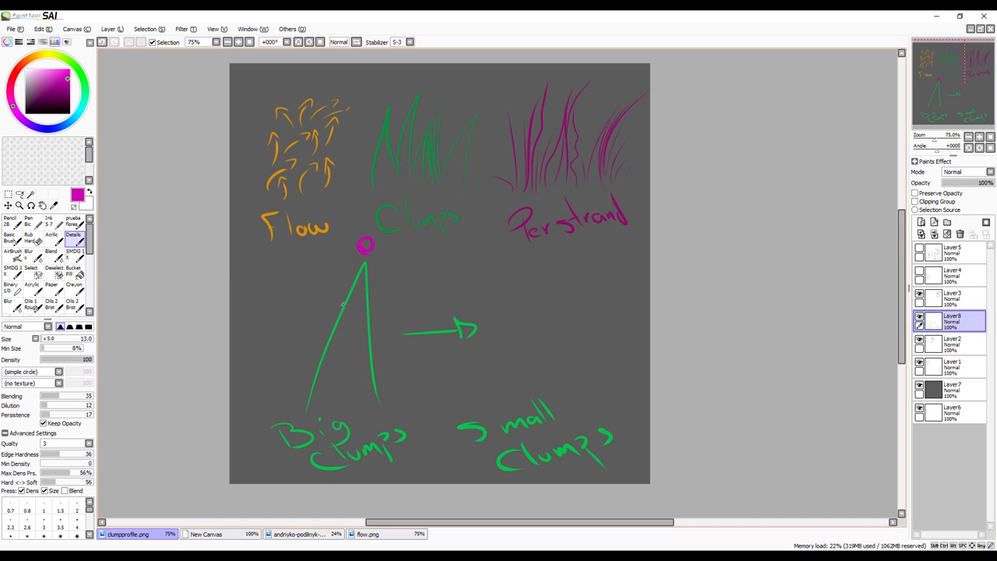
pyautogui.moveTo(312, 249)
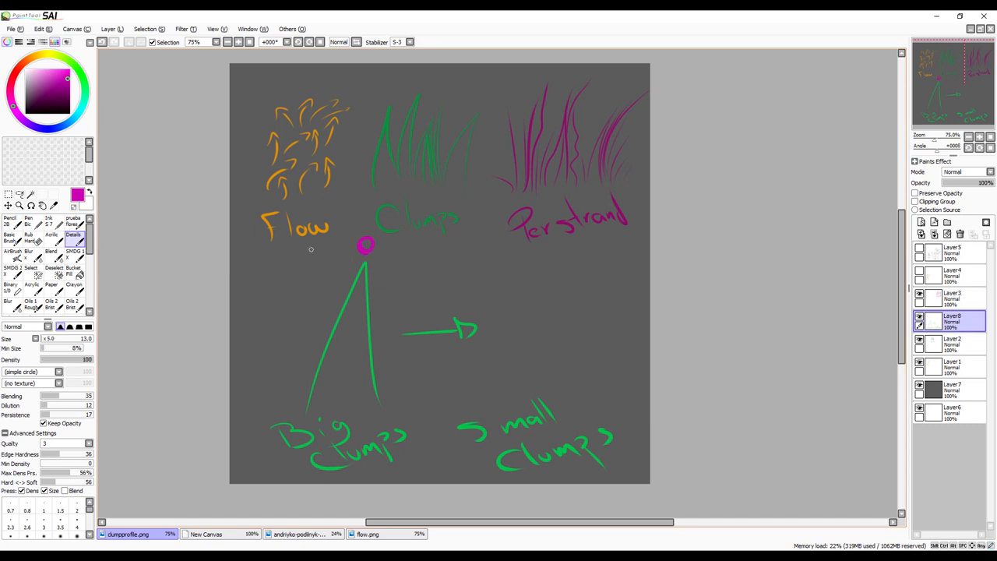
pyautogui.moveTo(421, 248)
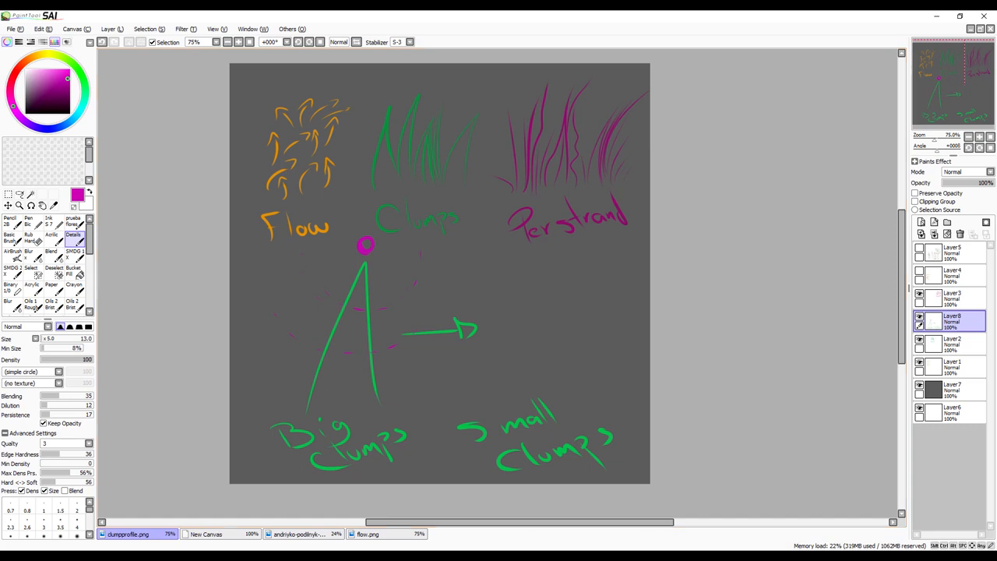
pyautogui.moveTo(380, 374)
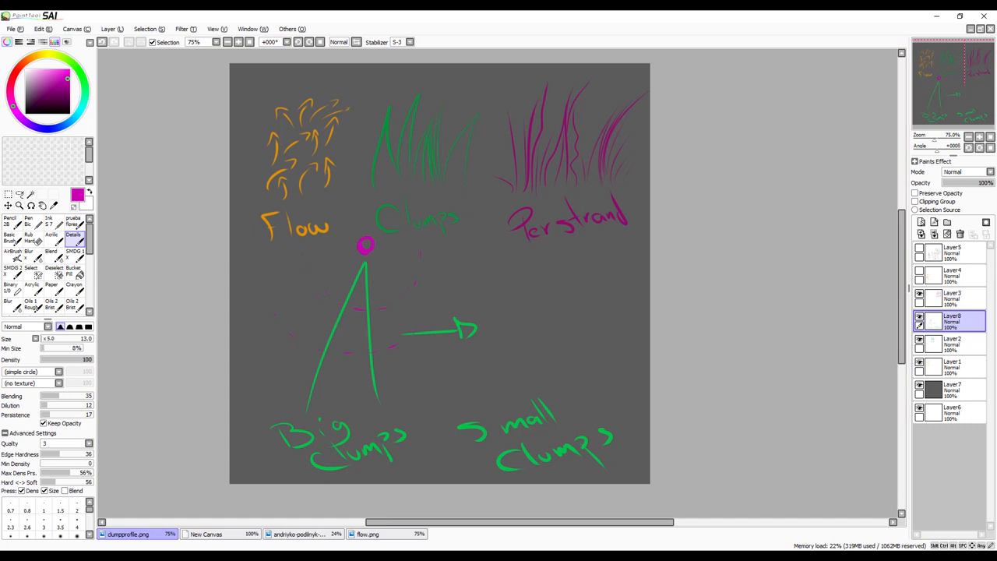
pyautogui.click(9, 195)
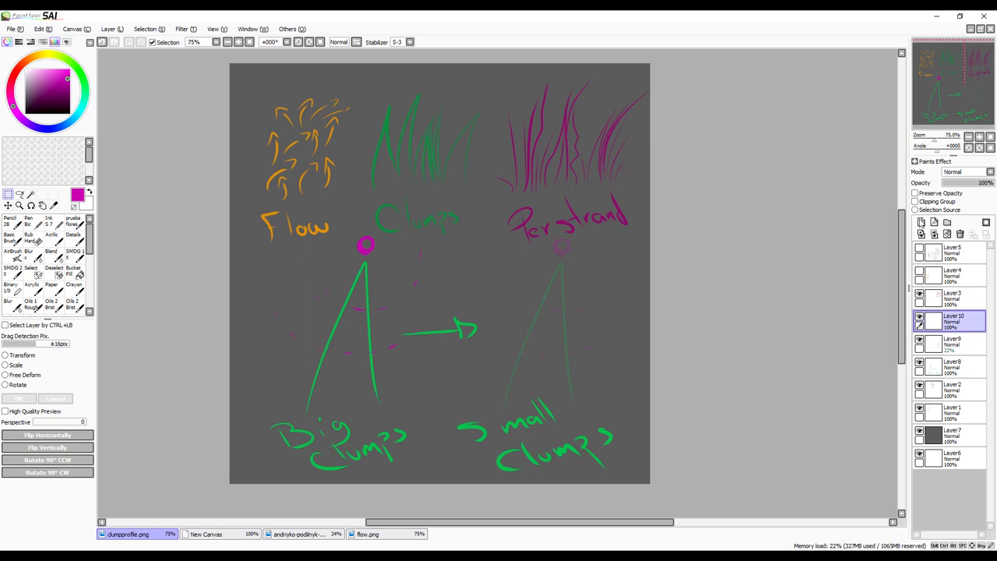
# Switch the paint colour to teal, select a strip over the small clump, and return to the brush.
pyautogui.click(35, 56)
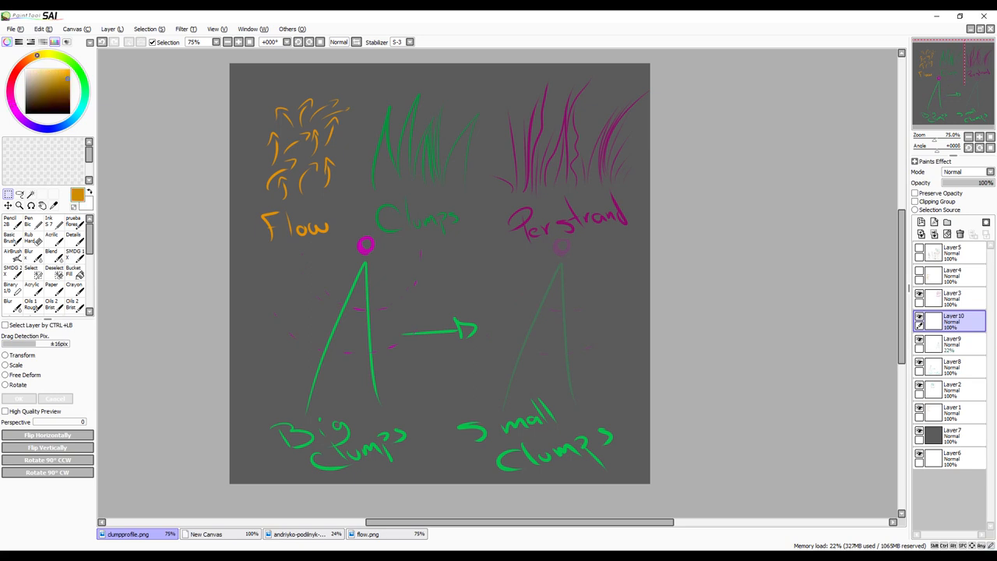
pyautogui.click(38, 75)
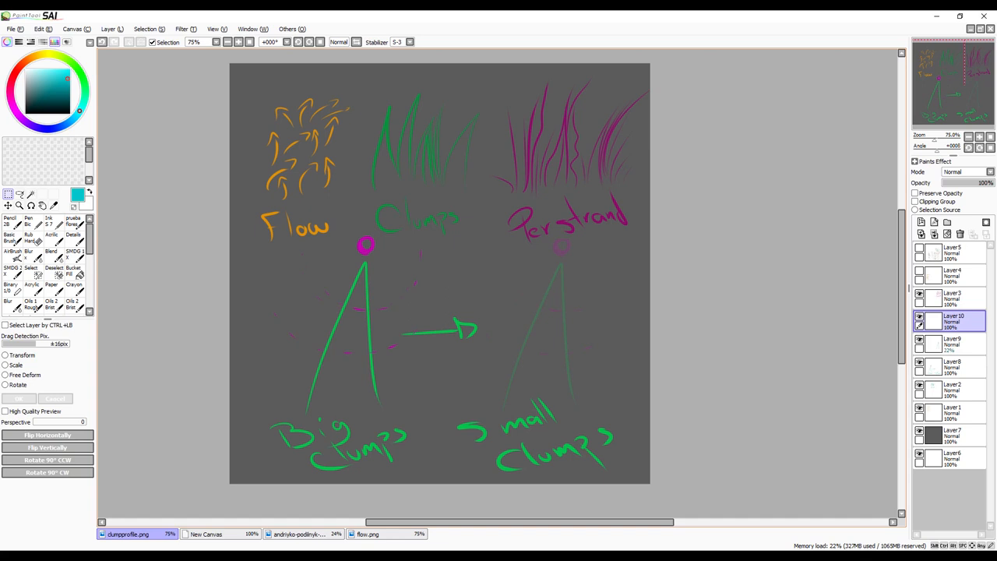
pyautogui.moveTo(518, 319); pyautogui.dragTo(536, 408)
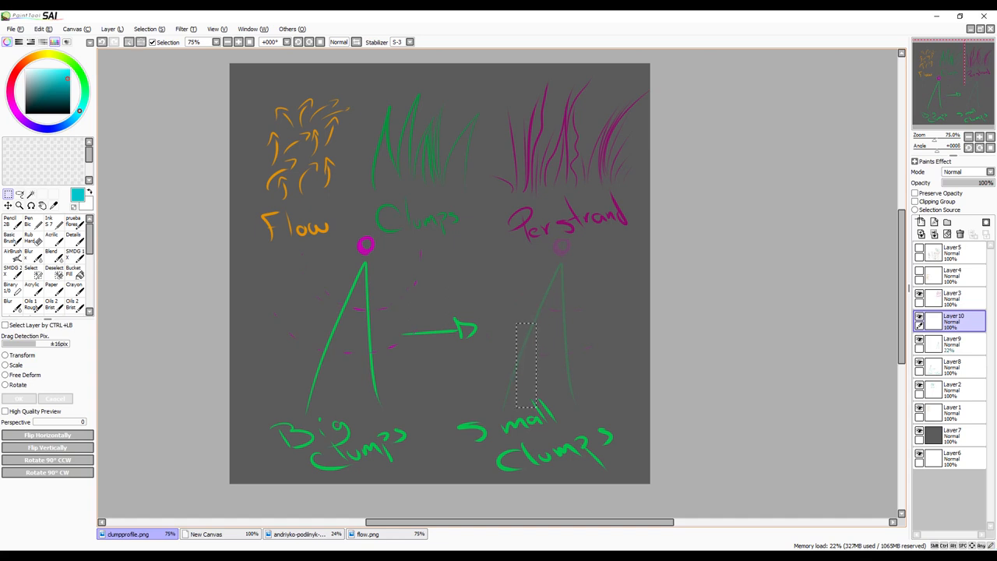
pyautogui.click(72, 234)
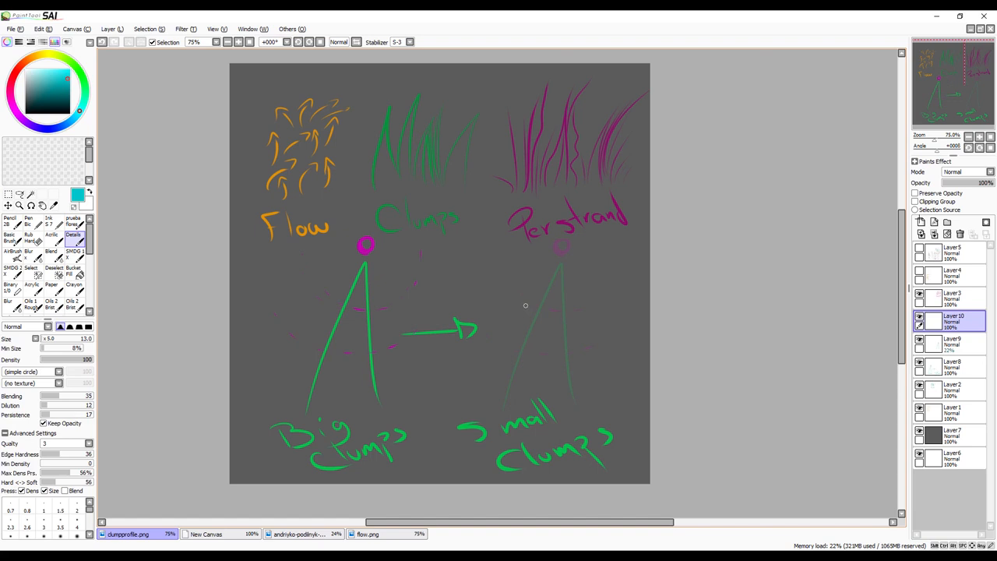
pyautogui.moveTo(399, 296)
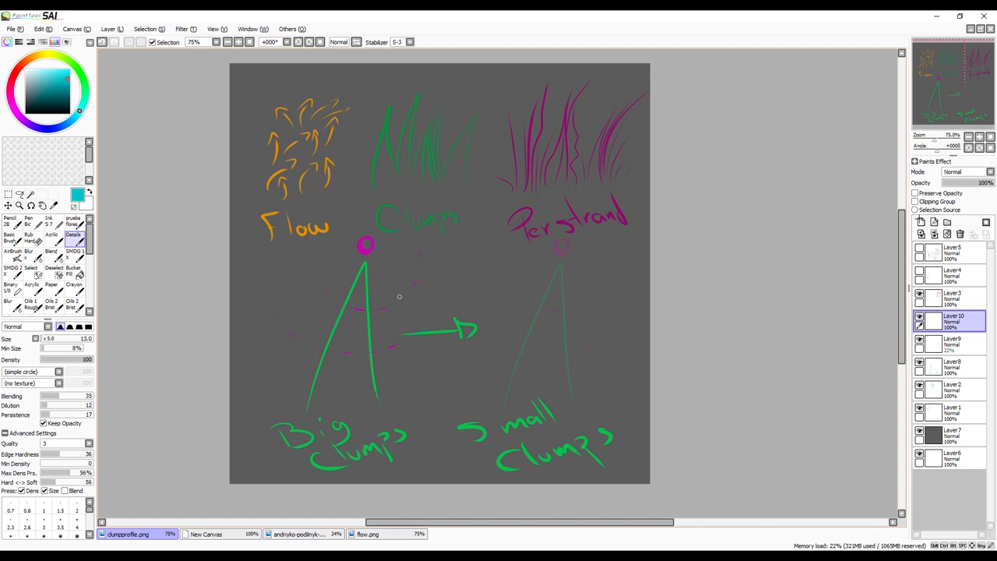
pyautogui.moveTo(435, 257)
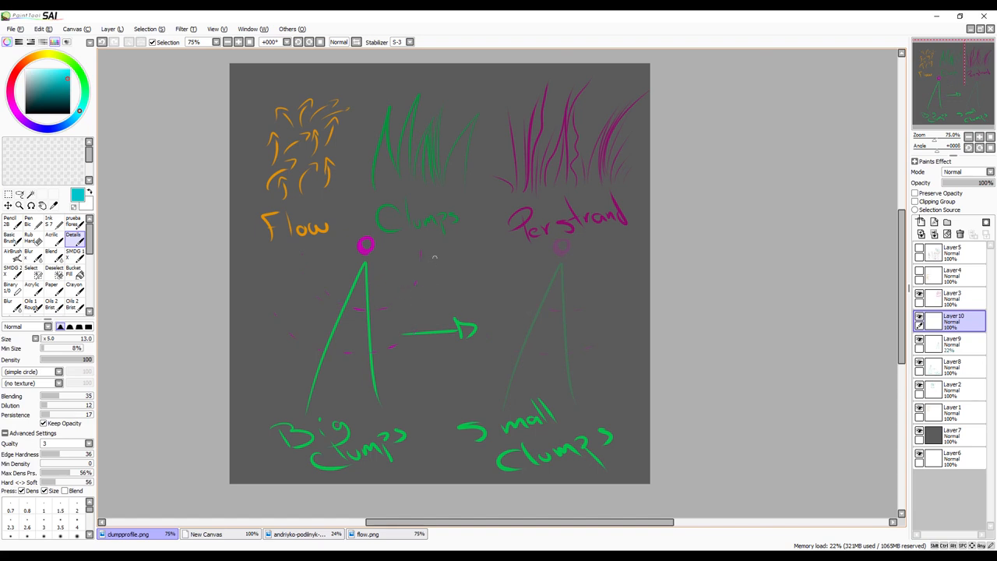
# Write the teal 3-5 Times label above the arrow between the clumps.
pyautogui.moveTo(436, 265); pyautogui.dragTo(491, 268)
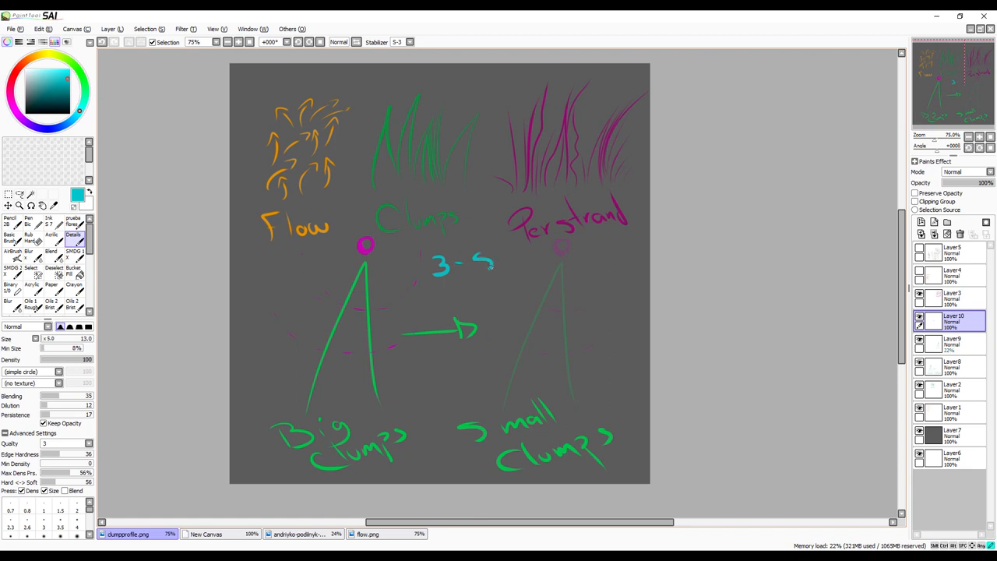
pyautogui.click(442, 293)
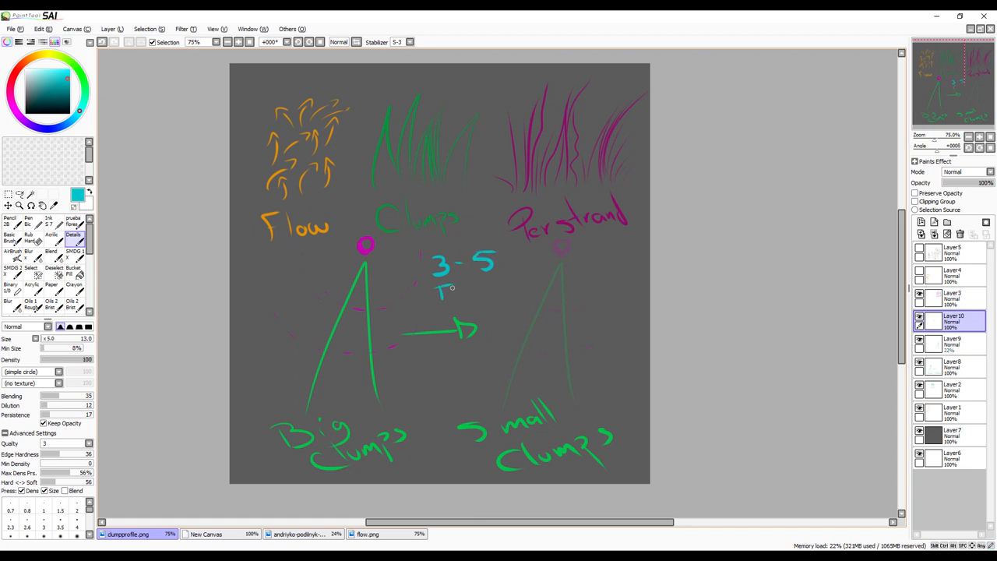
pyautogui.moveTo(444, 288); pyautogui.dragTo(514, 293)
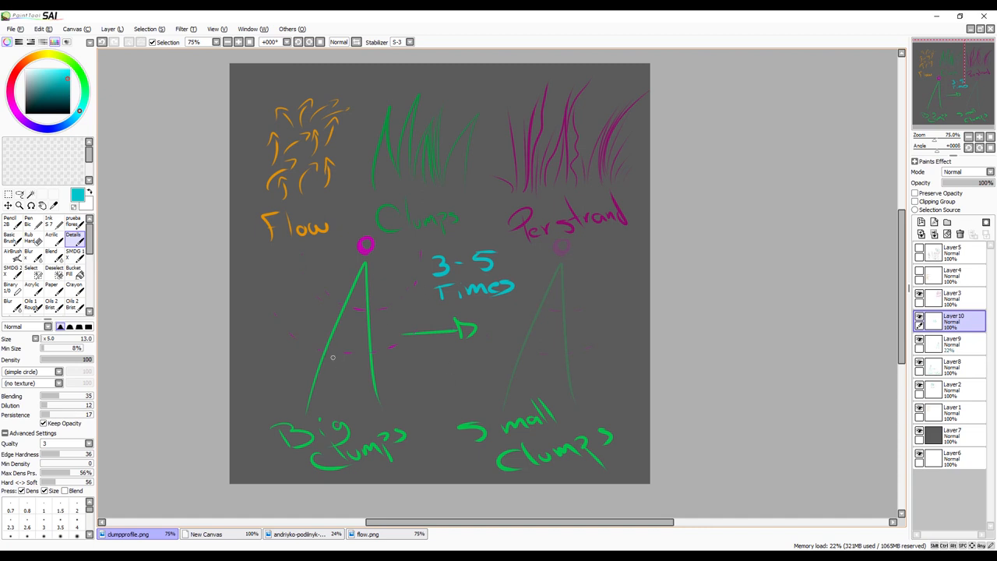
pyautogui.moveTo(426, 346)
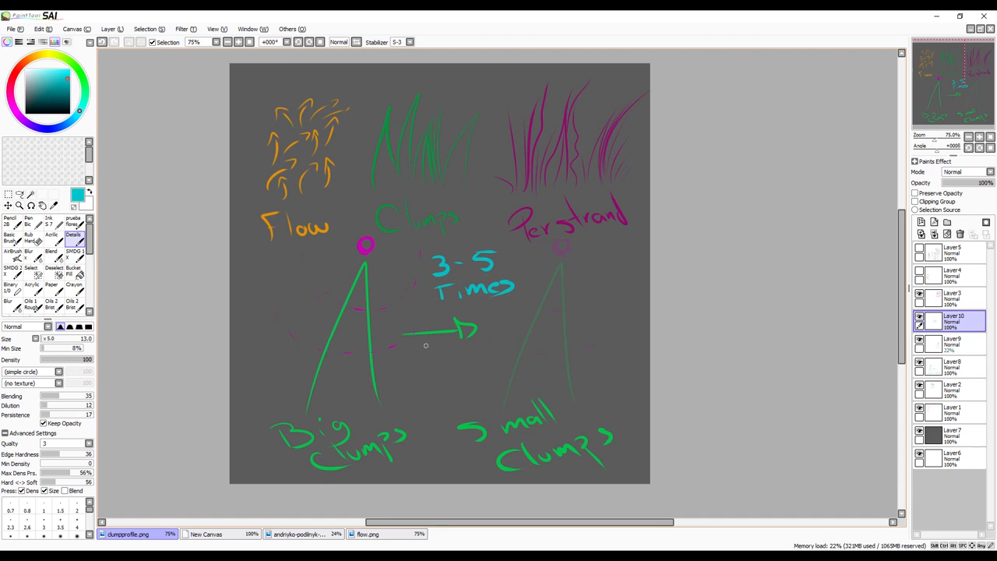
pyautogui.moveTo(425, 279)
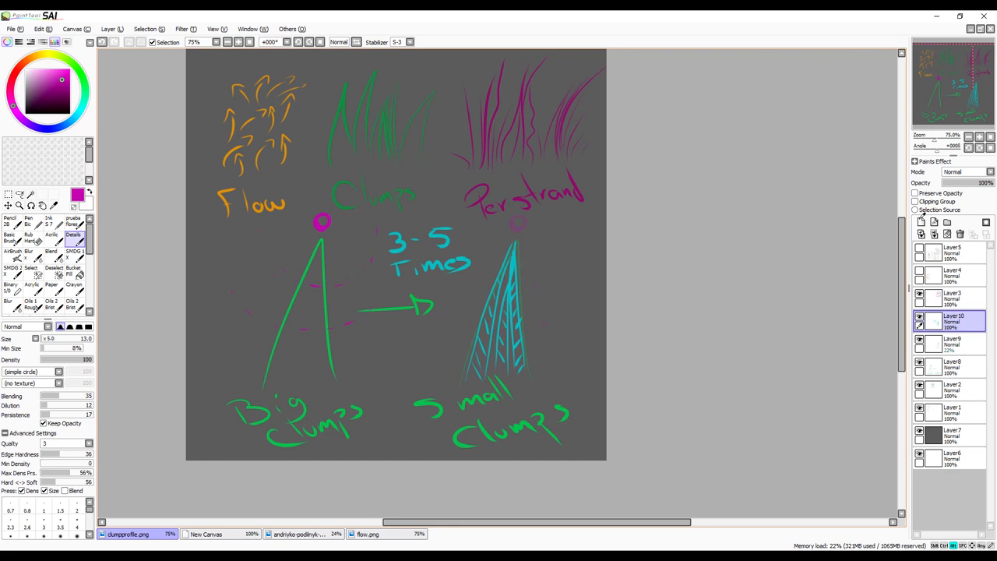
pyautogui.moveTo(508, 253)
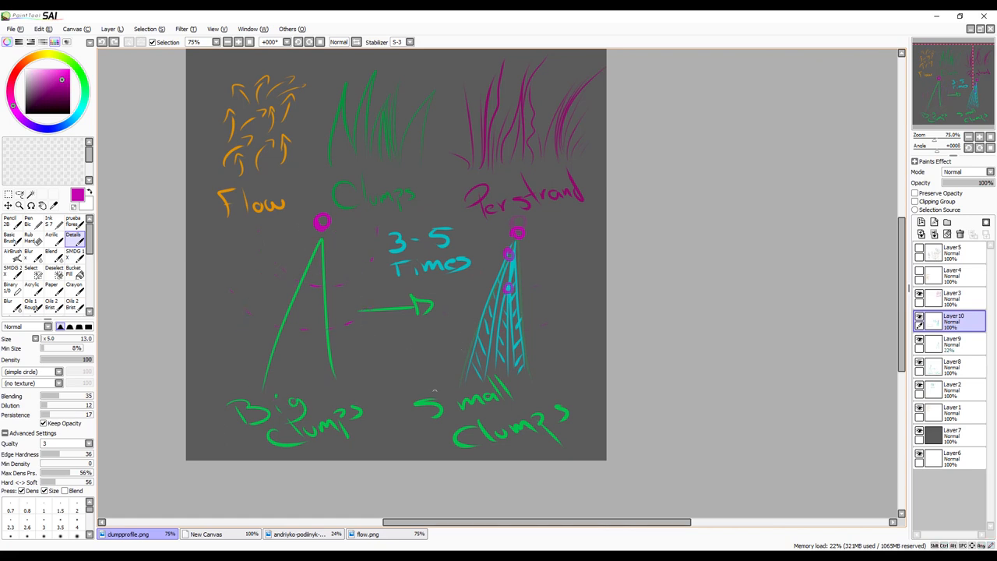
pyautogui.moveTo(453, 362)
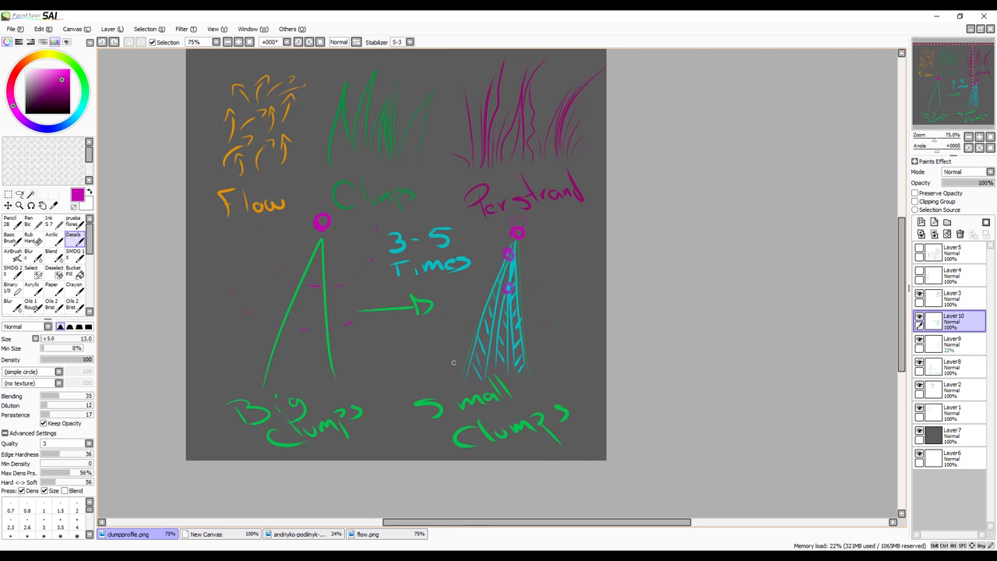
pyautogui.moveTo(419, 436)
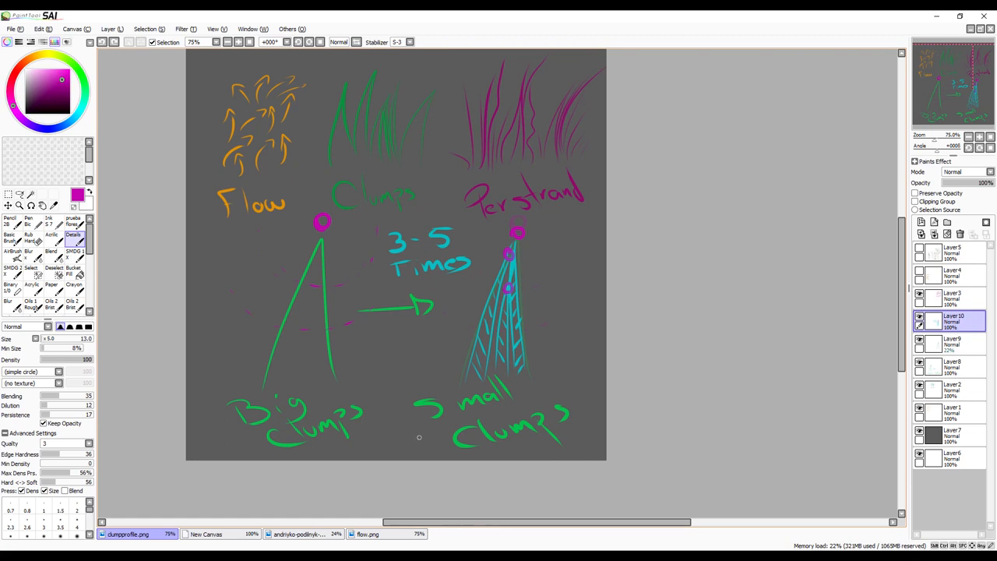
pyautogui.moveTo(447, 453)
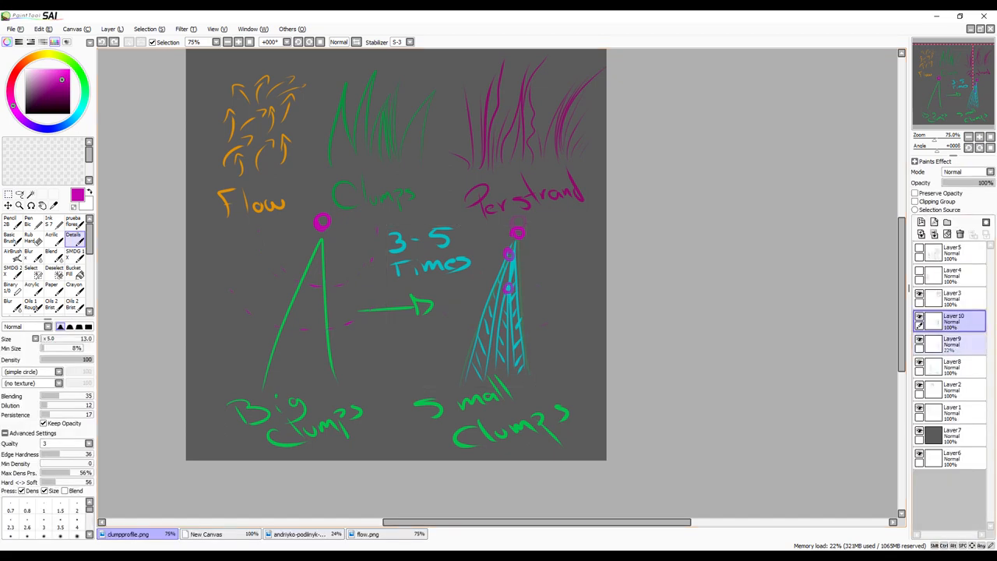
# Scale the clump diagram down and shift it to the lower left of the canvas.
pyautogui.click(950, 367)
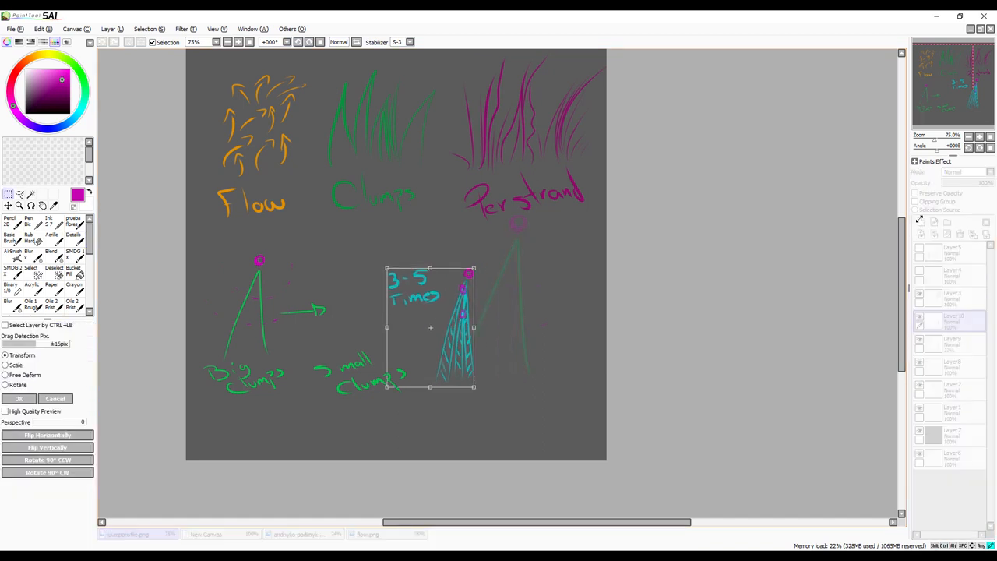
pyautogui.moveTo(430, 327); pyautogui.dragTo(337, 302)
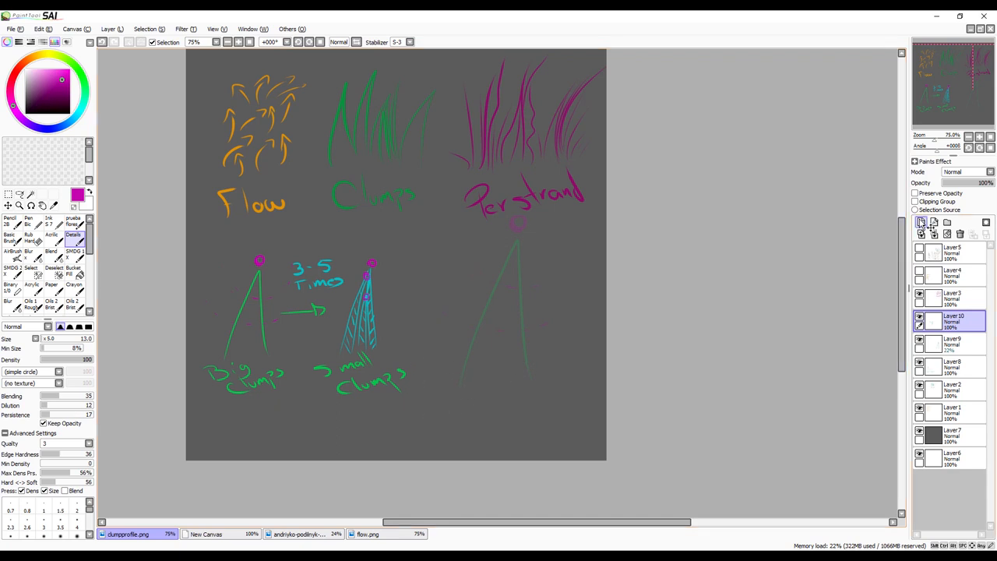
# Add a new layer and draw tall cyan hair strands on the open right side.
pyautogui.click(921, 224)
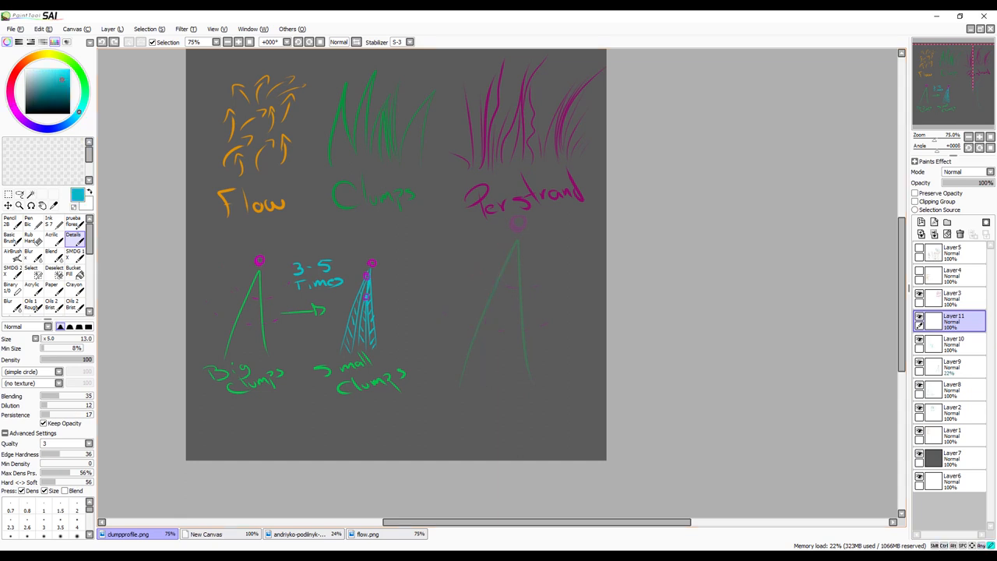
pyautogui.moveTo(497, 250); pyautogui.dragTo(486, 382)
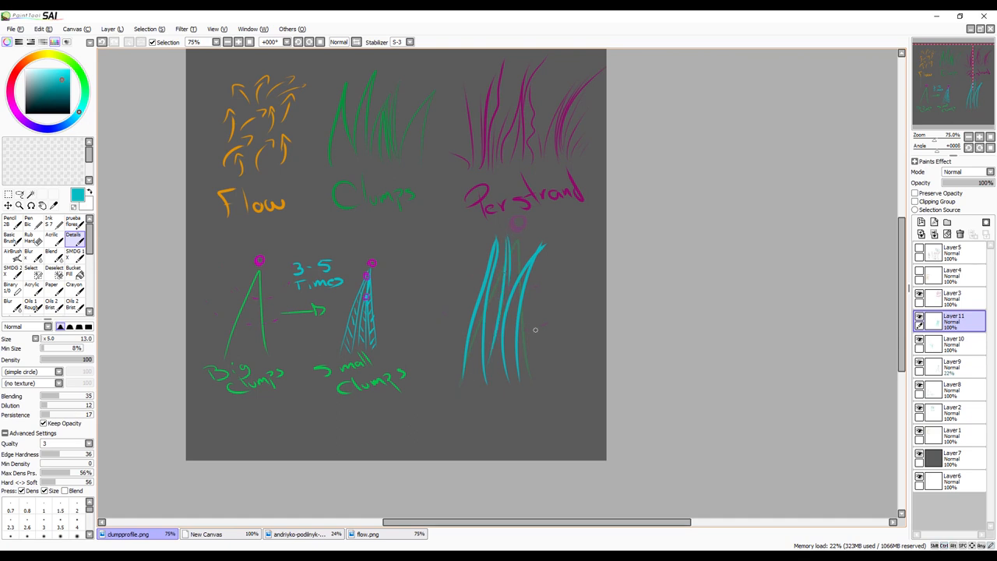
pyautogui.moveTo(561, 245)
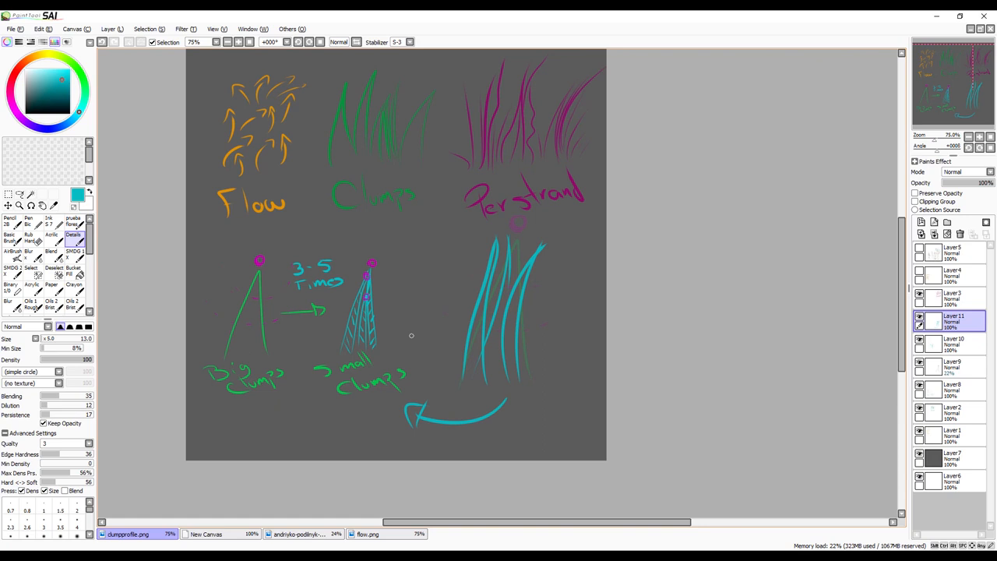
pyautogui.moveTo(415, 398)
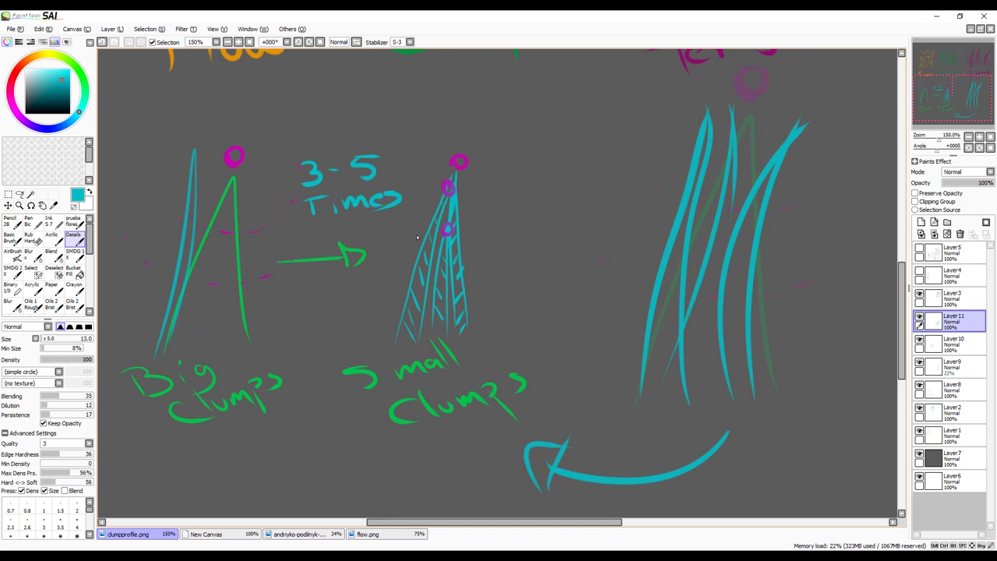
pyautogui.moveTo(219, 201)
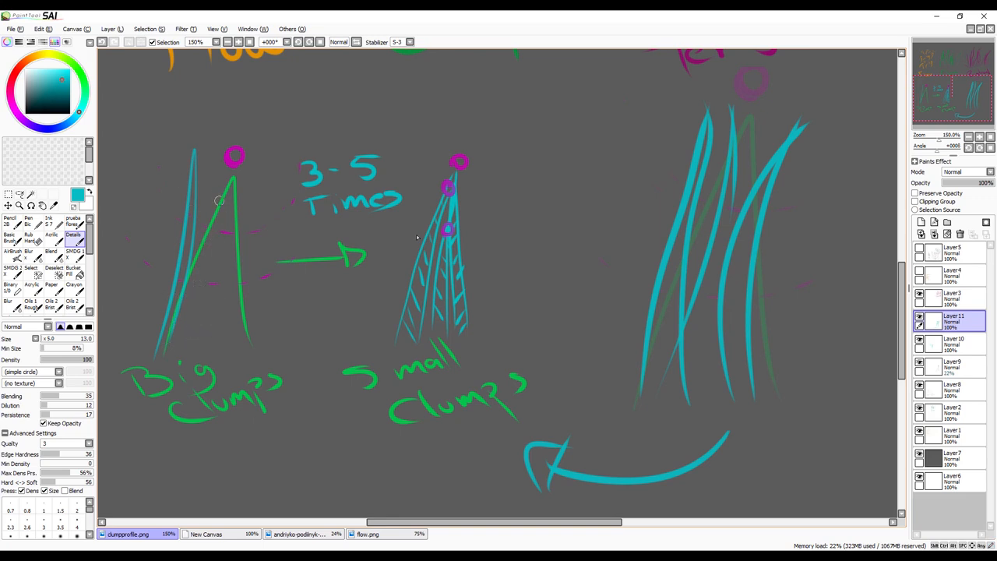
pyautogui.moveTo(218, 328)
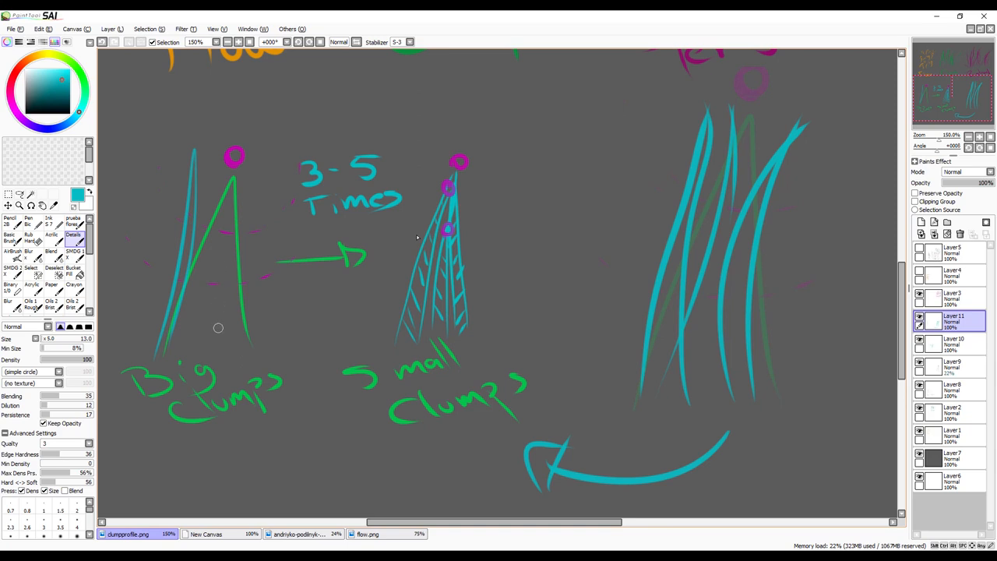
# Add a short cyan stroke above the big clump's tip.
pyautogui.moveTo(137, 353); pyautogui.dragTo(268, 361)
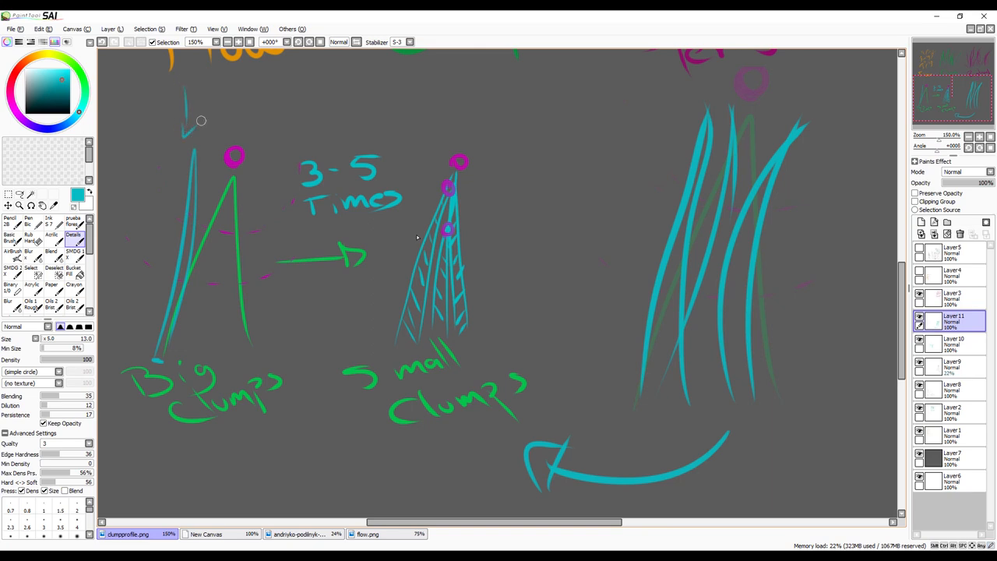
pyautogui.moveTo(151, 274)
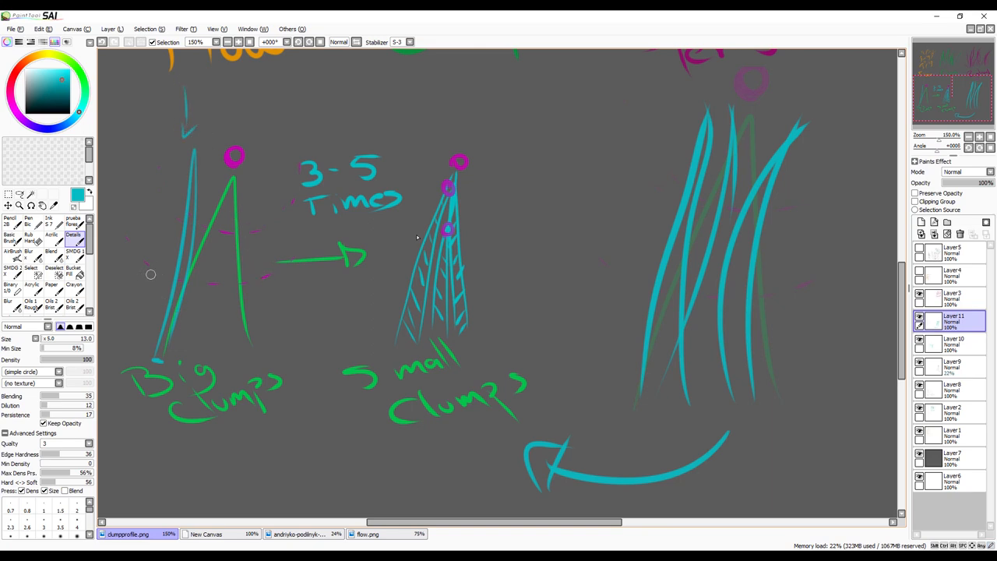
pyautogui.moveTo(286, 293)
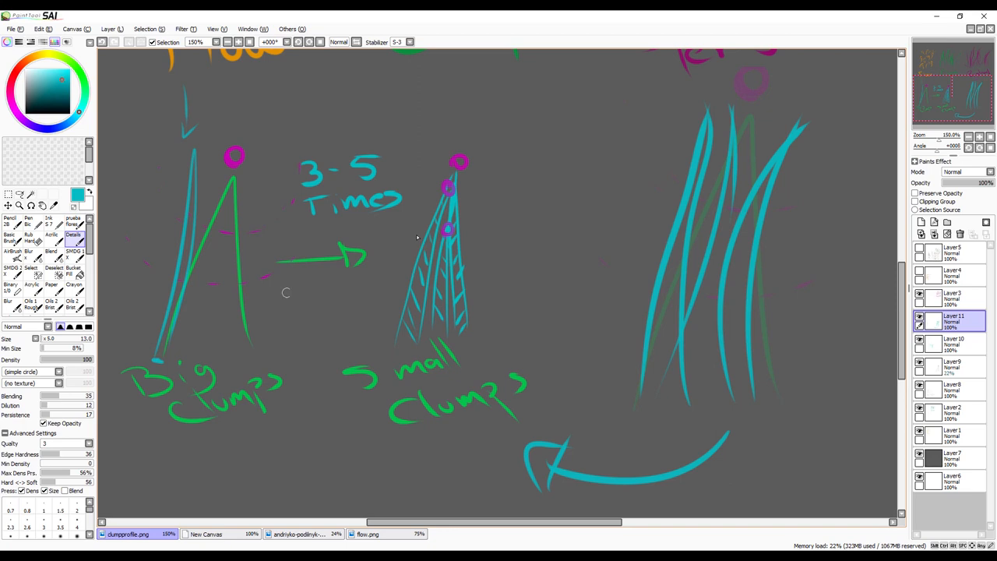
pyautogui.moveTo(109, 260)
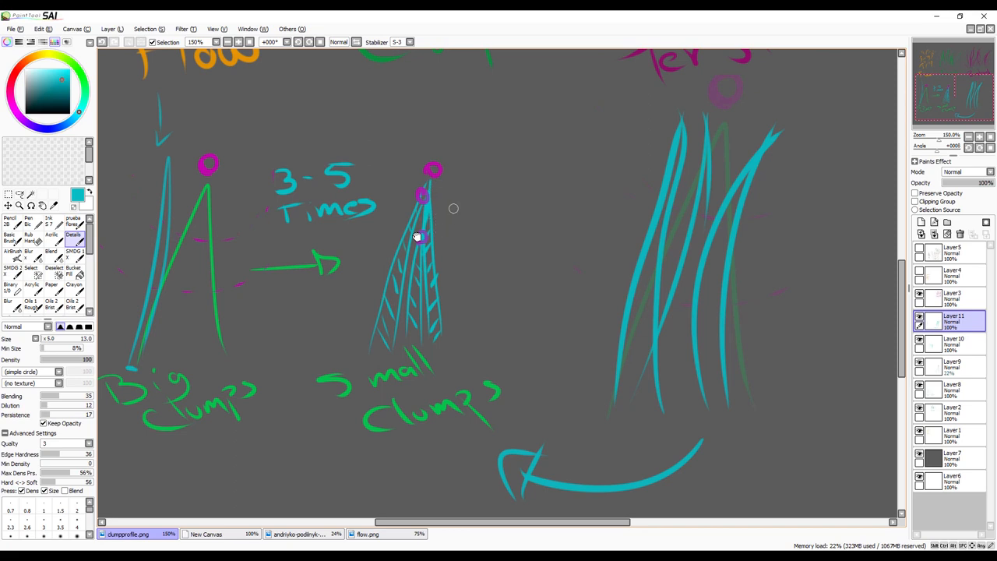
pyautogui.moveTo(480, 271)
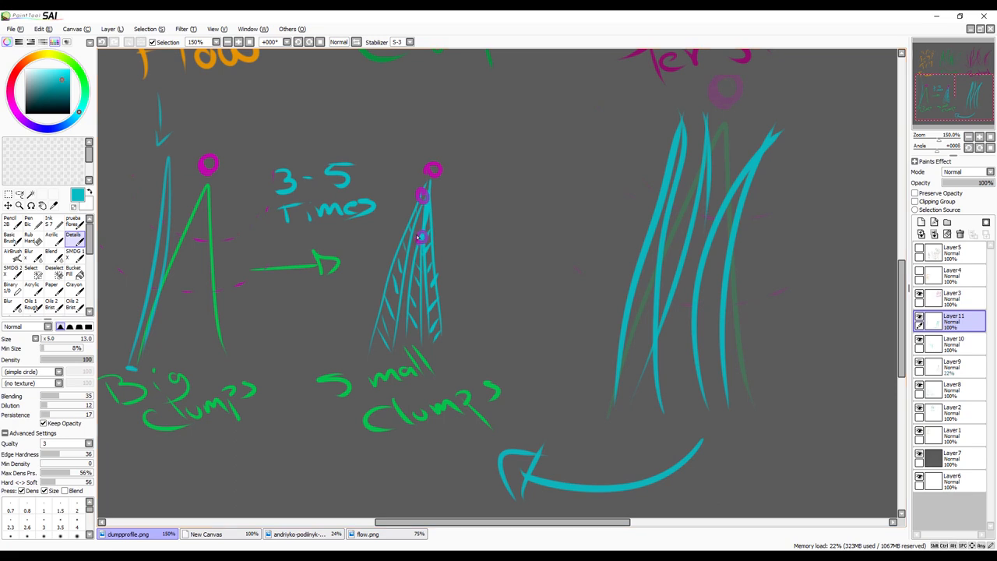
# Draw a short orange arrow pointing right from the small clumps cone.
pyautogui.click(61, 81)
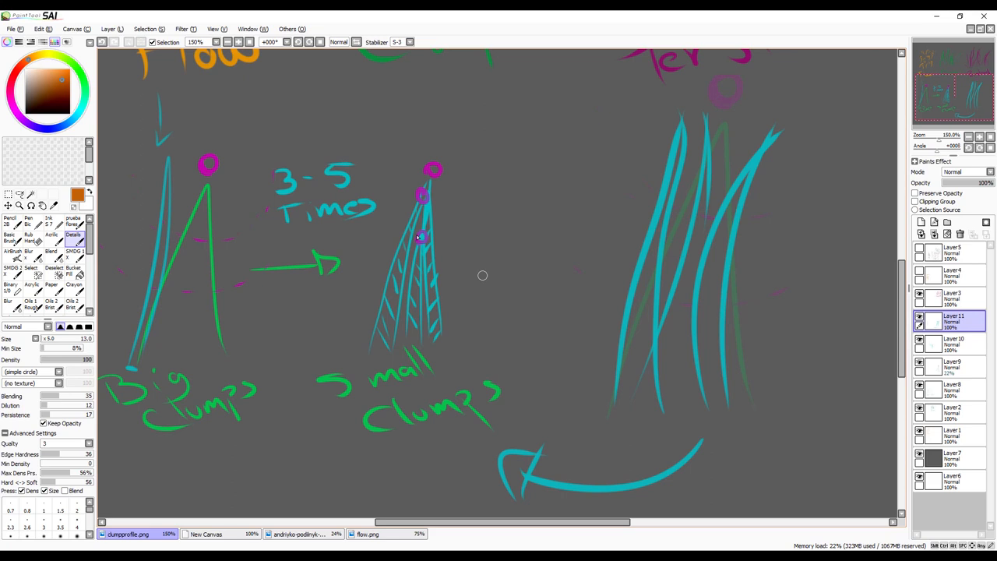
pyautogui.moveTo(452, 262); pyautogui.dragTo(486, 262)
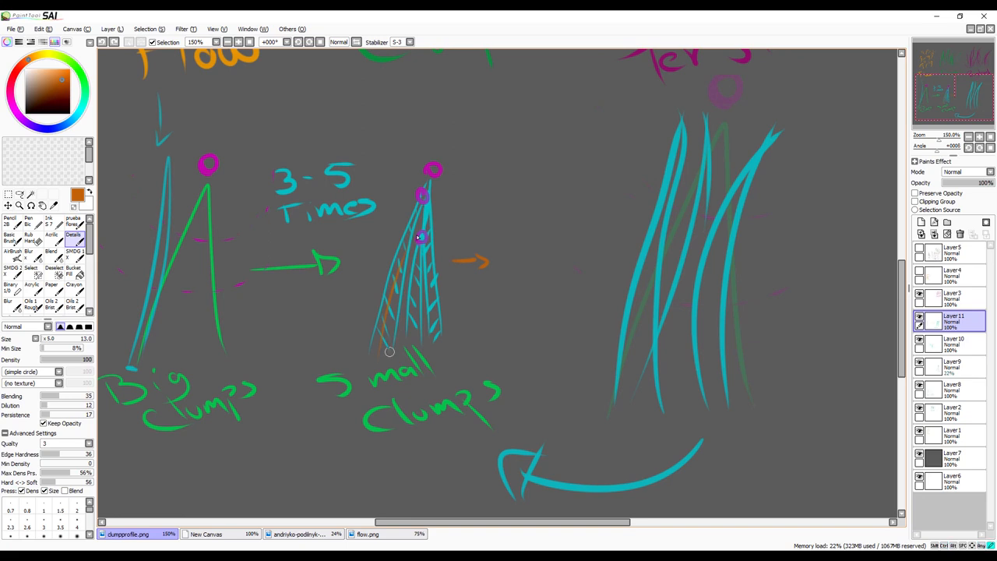
pyautogui.moveTo(392, 336)
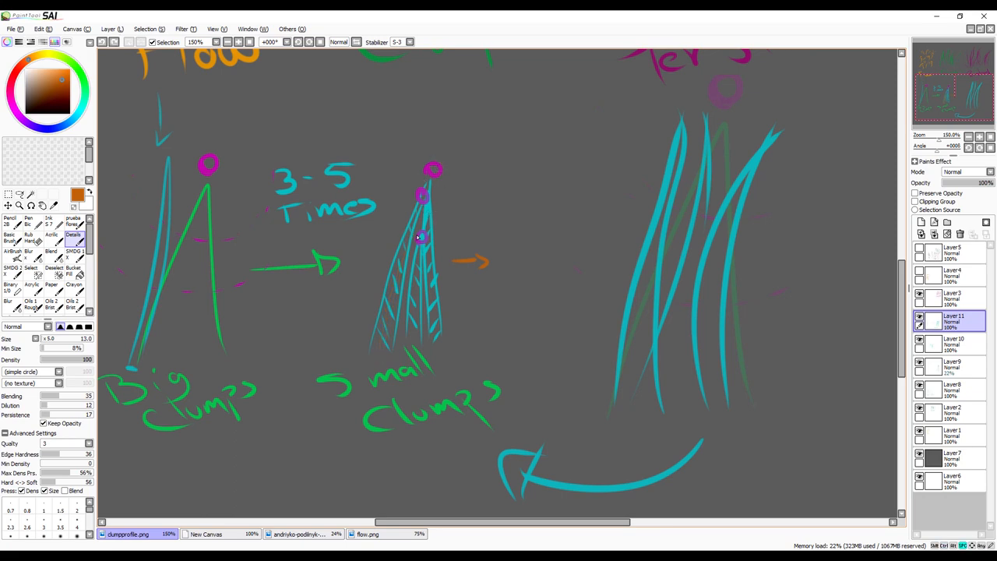
pyautogui.scroll(-3)
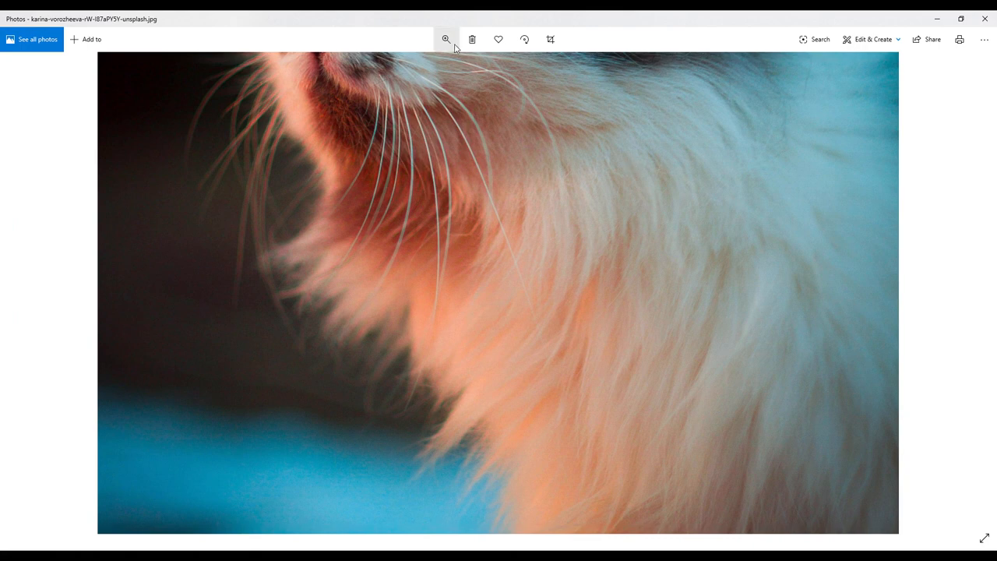
# Magnify the cat fur reference photo so the strands fill the view.
pyautogui.click(445, 39)
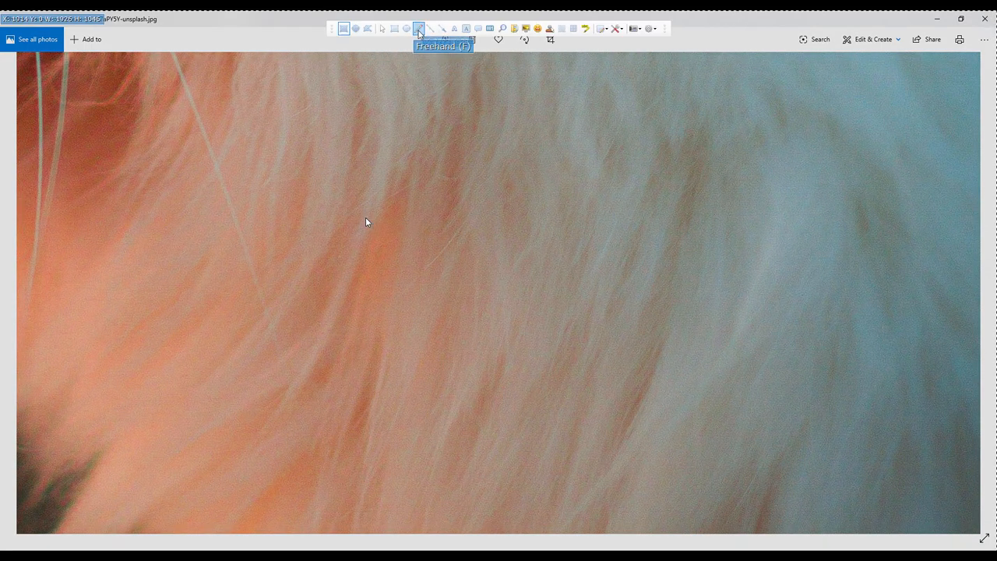
# Trace a cyan big-clump outline and inner strand lines over the cat fur photo.
pyautogui.moveTo(408, 161); pyautogui.dragTo(444, 339)
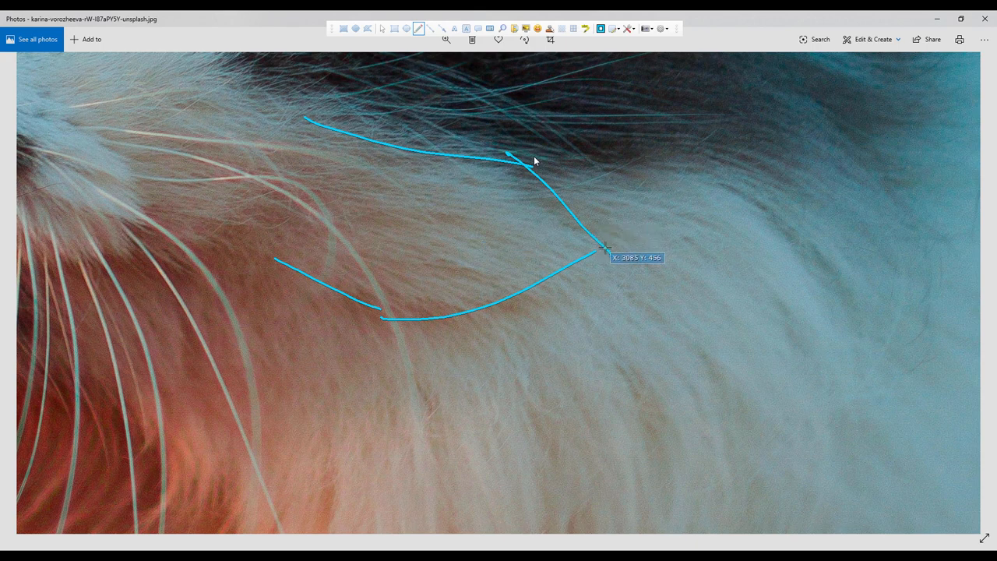
pyautogui.moveTo(302, 237)
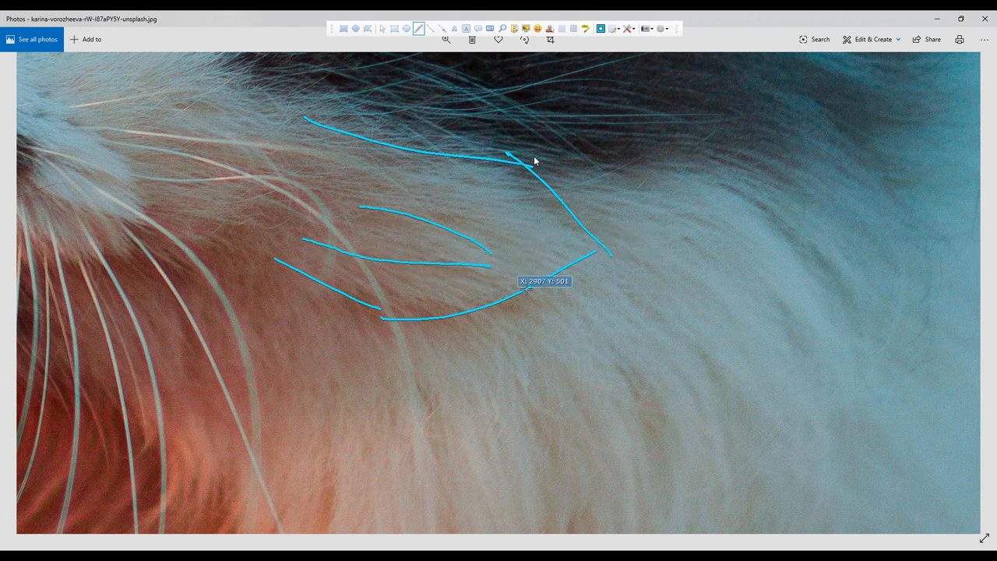
pyautogui.moveTo(356, 235)
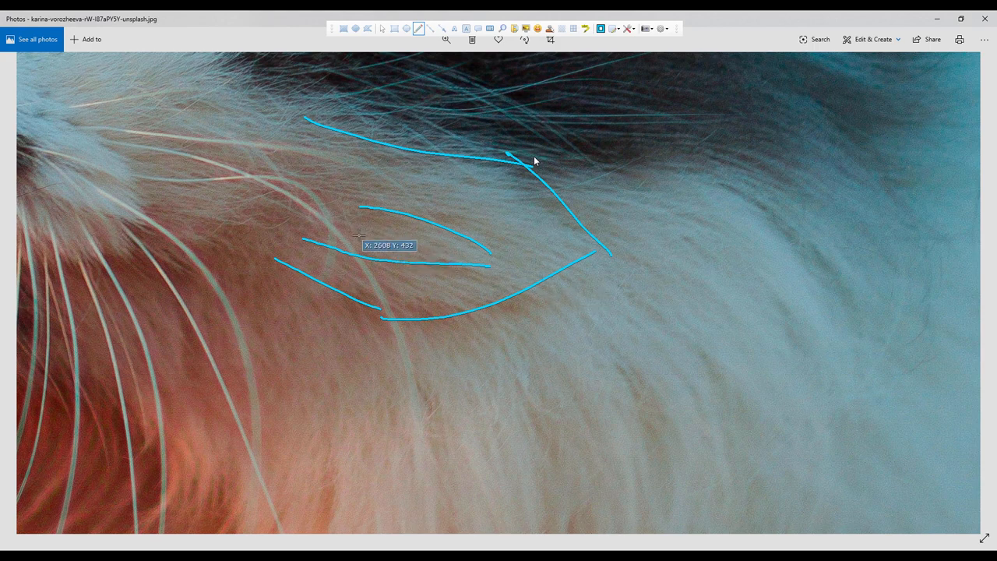
pyautogui.moveTo(405, 256)
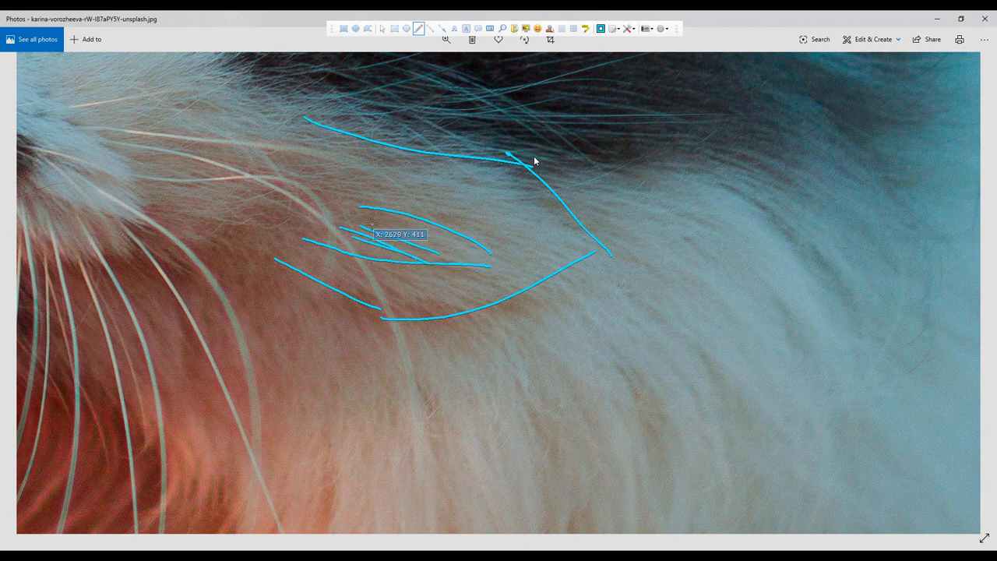
pyautogui.moveTo(366, 210); pyautogui.dragTo(436, 249)
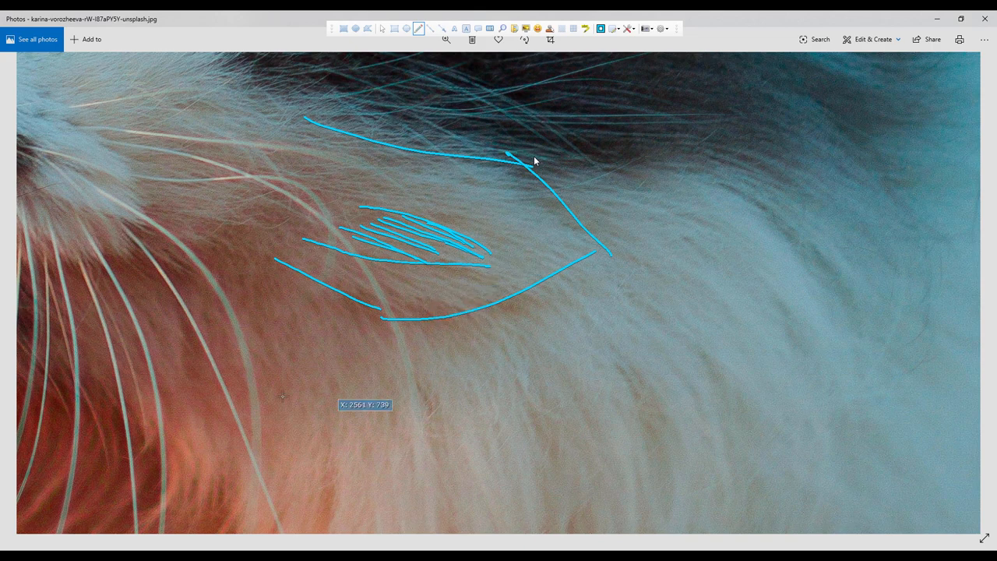
pyautogui.moveTo(312, 366); pyautogui.dragTo(288, 483)
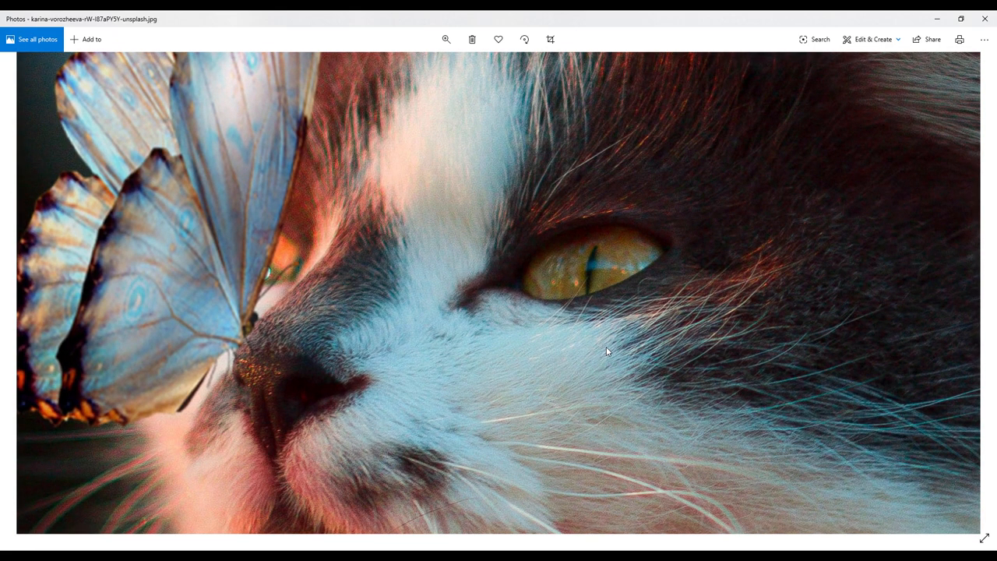
pyautogui.moveTo(318, 329)
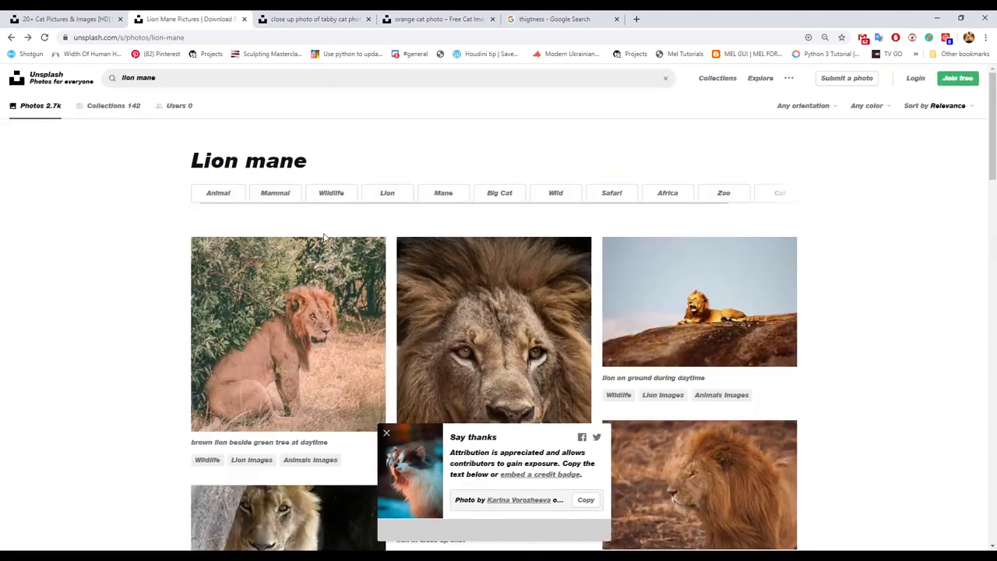
# Browse the lion mane results to the male lion profile photo and enlarge it.
pyautogui.scroll(-3)
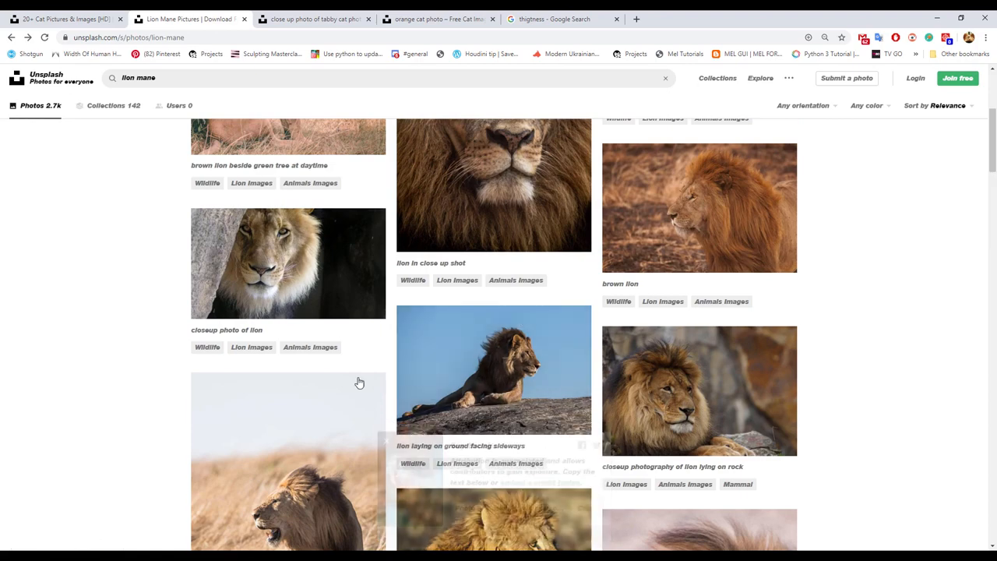
pyautogui.click(287, 263)
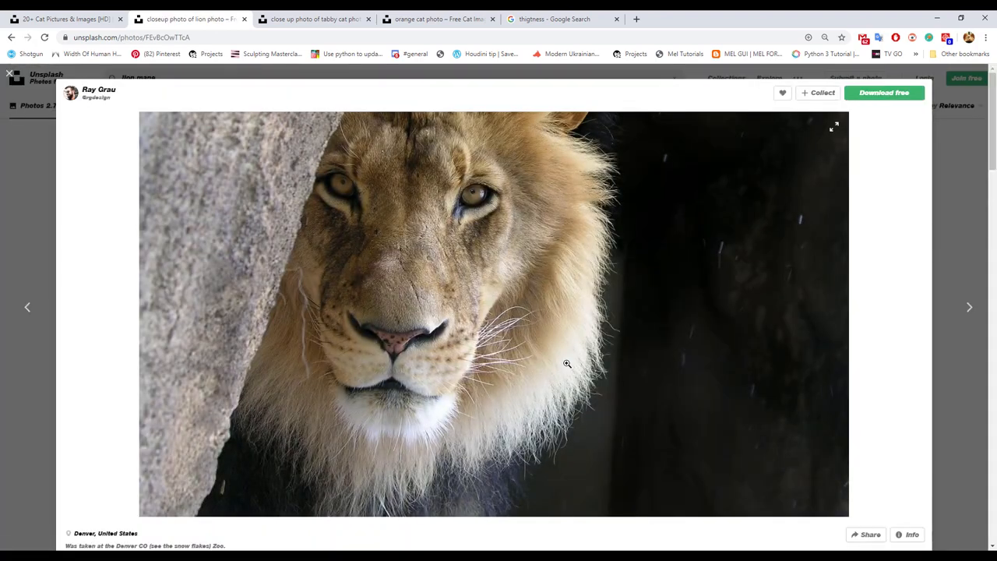
pyautogui.click(832, 127)
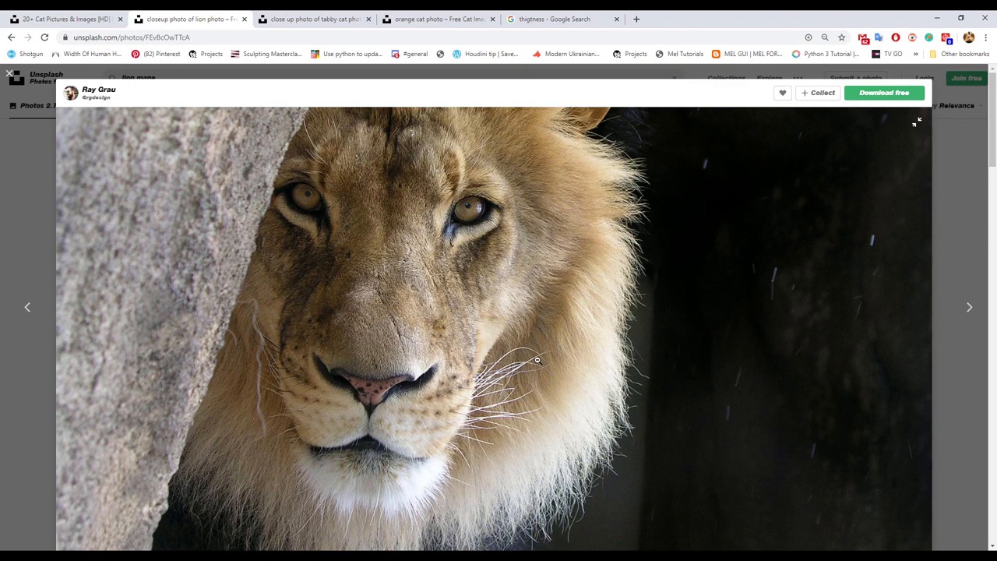
pyautogui.click(969, 305)
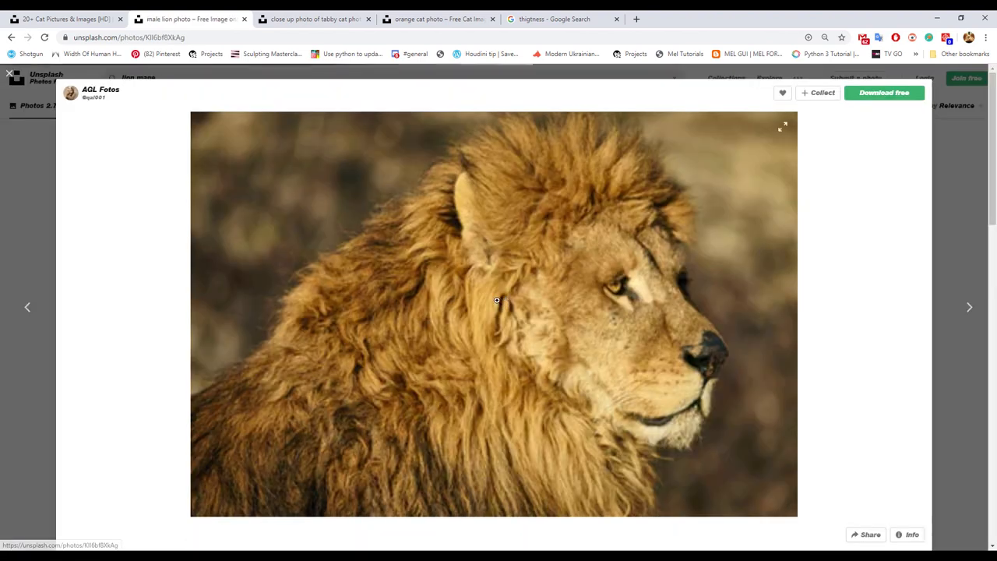
pyautogui.click(784, 126)
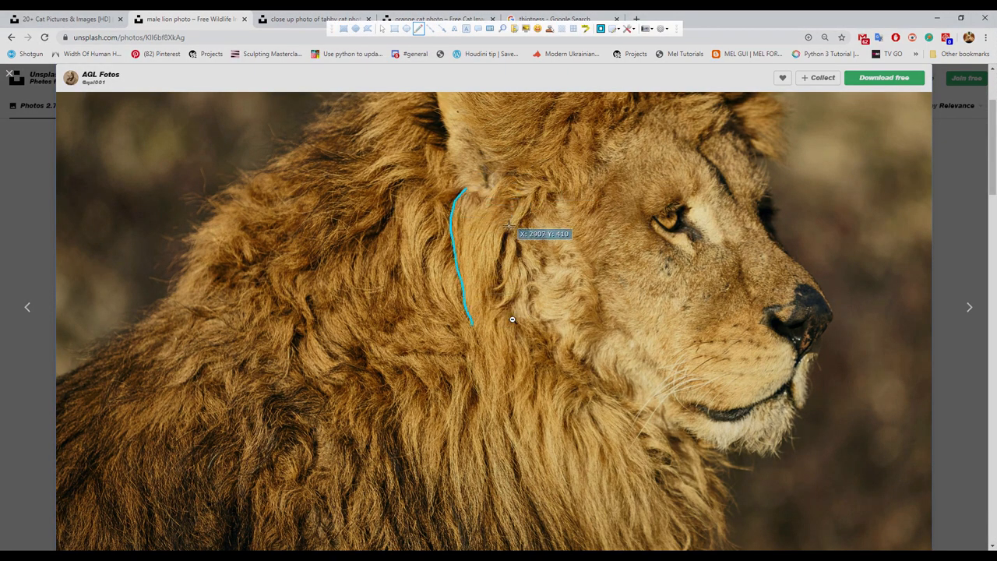
# Sketch a cyan clump outline over the lion's mane, then return to the search results.
pyautogui.moveTo(513, 226); pyautogui.dragTo(511, 340)
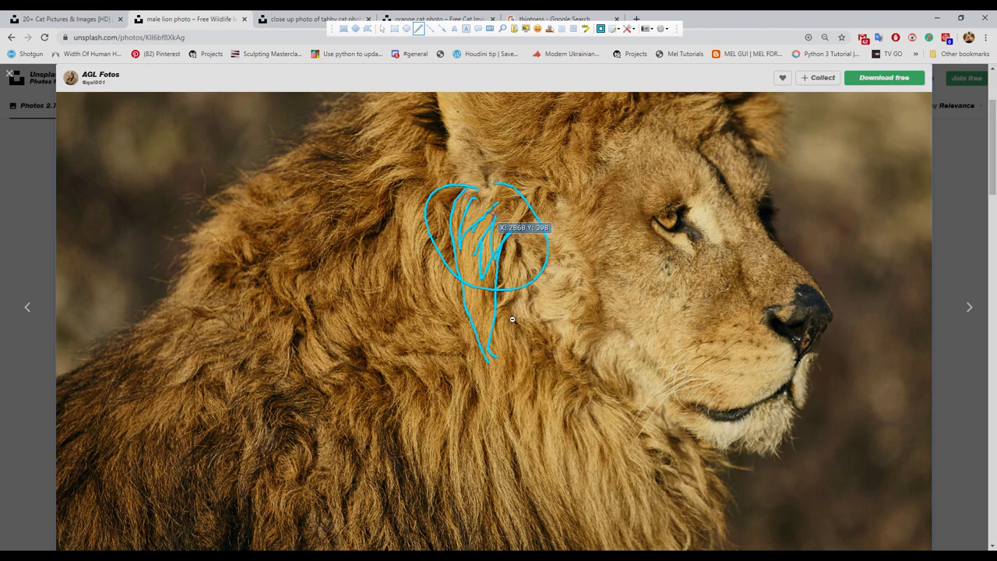
pyautogui.moveTo(477, 209)
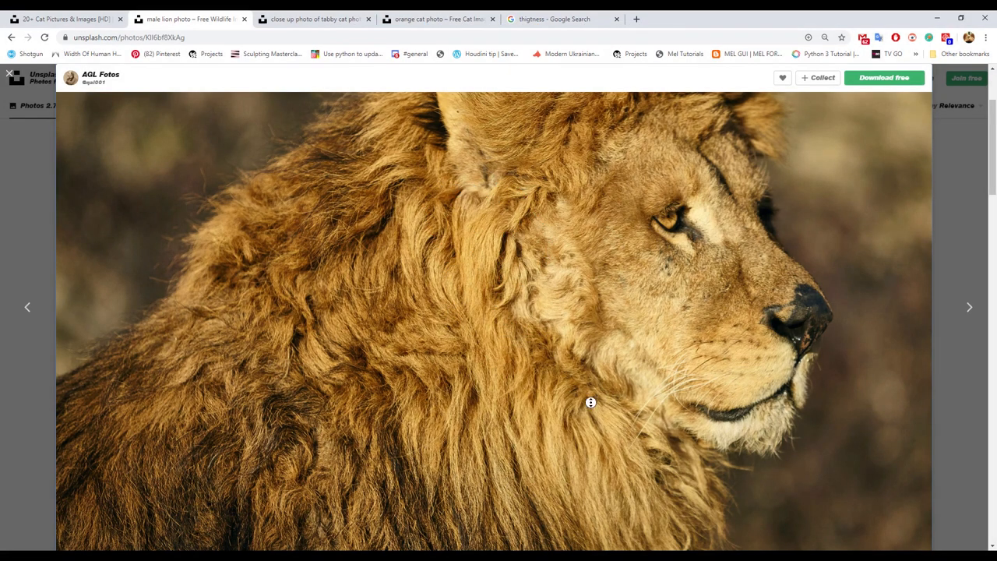
pyautogui.scroll(-3)
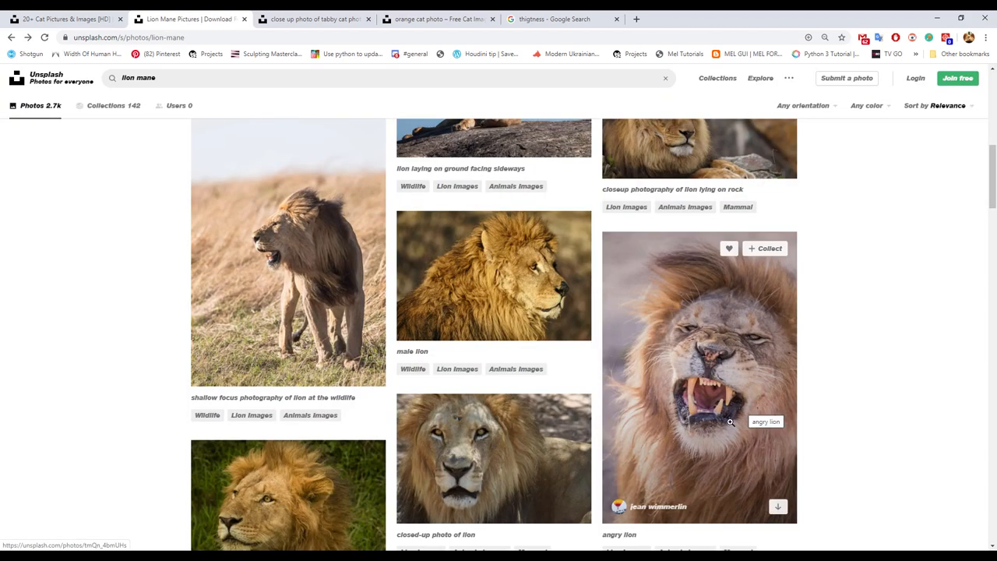
# Bring up the angry lion photo to study the long fur below its chin.
pyautogui.click(698, 377)
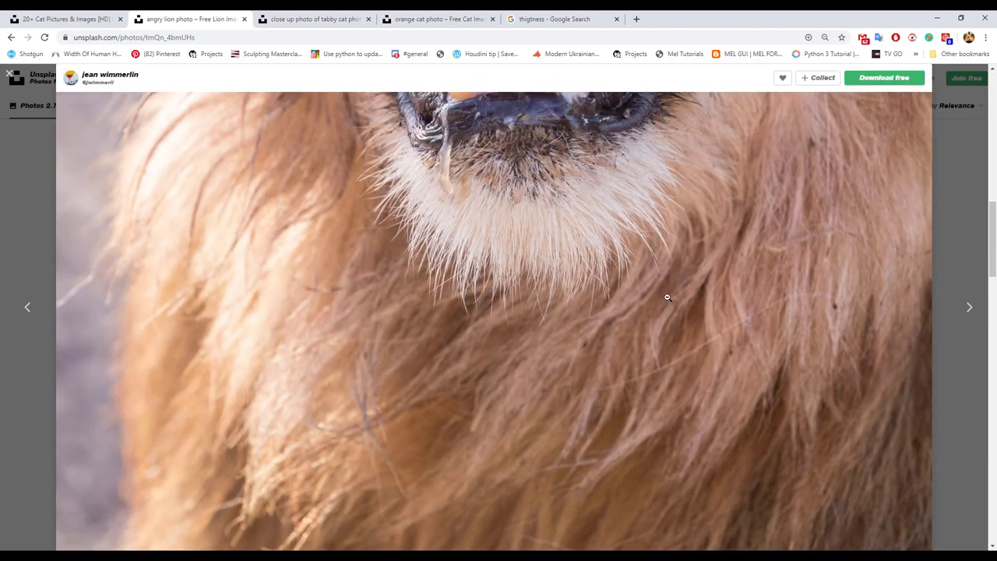
pyautogui.moveTo(623, 464)
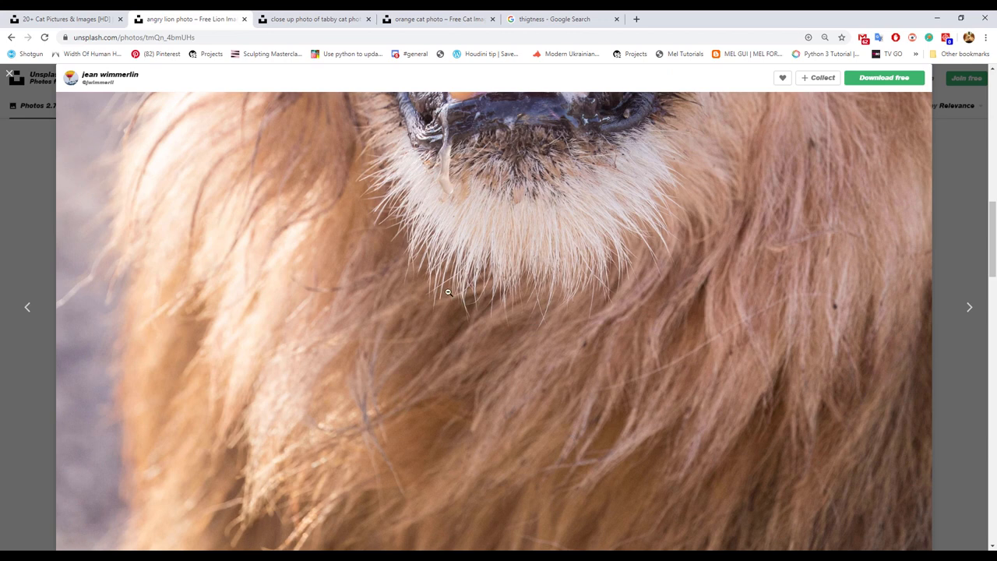
pyautogui.moveTo(426, 303)
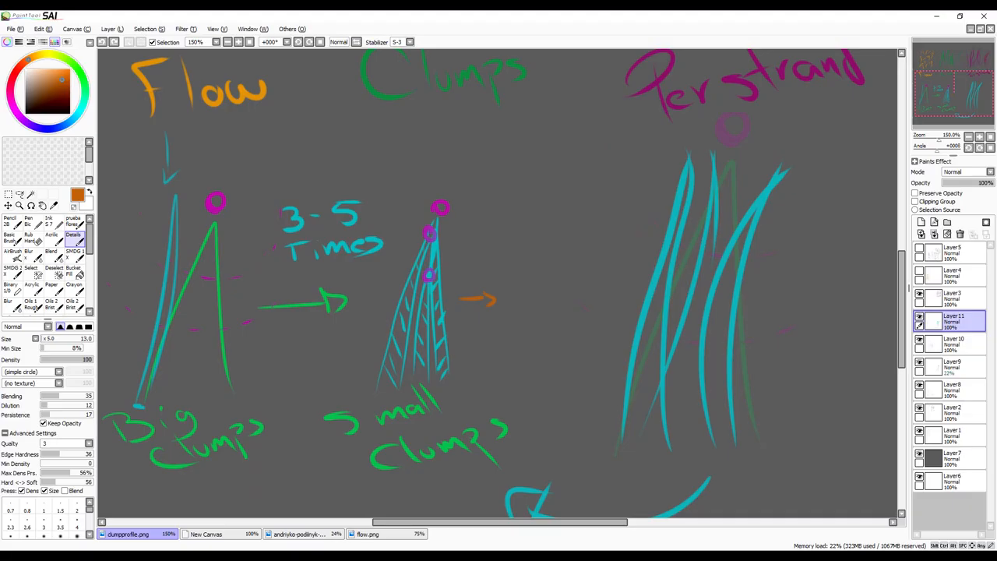
pyautogui.moveTo(526, 380)
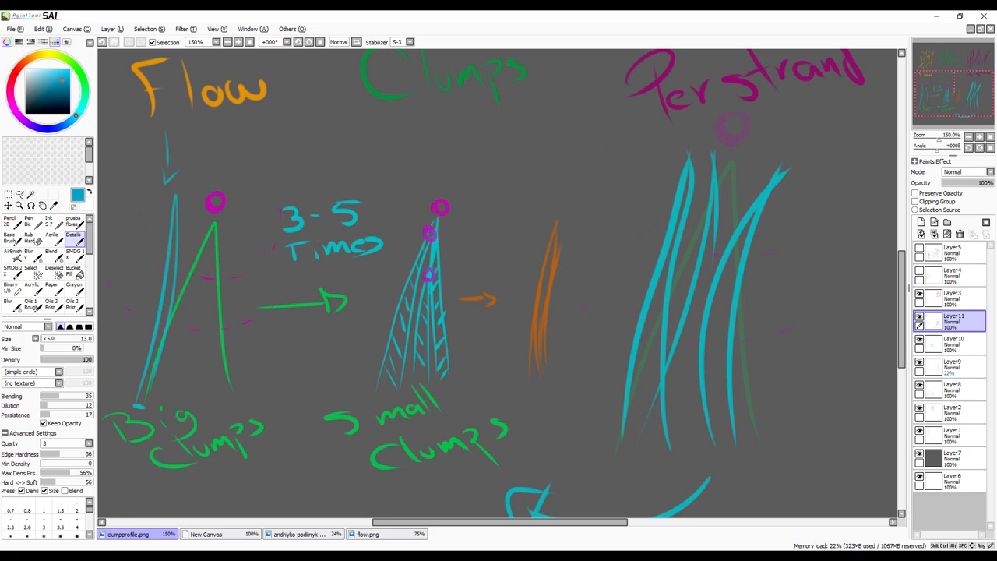
# Switch to the rectangular Selection tool to box the small clumps drawing.
pyautogui.click(20, 193)
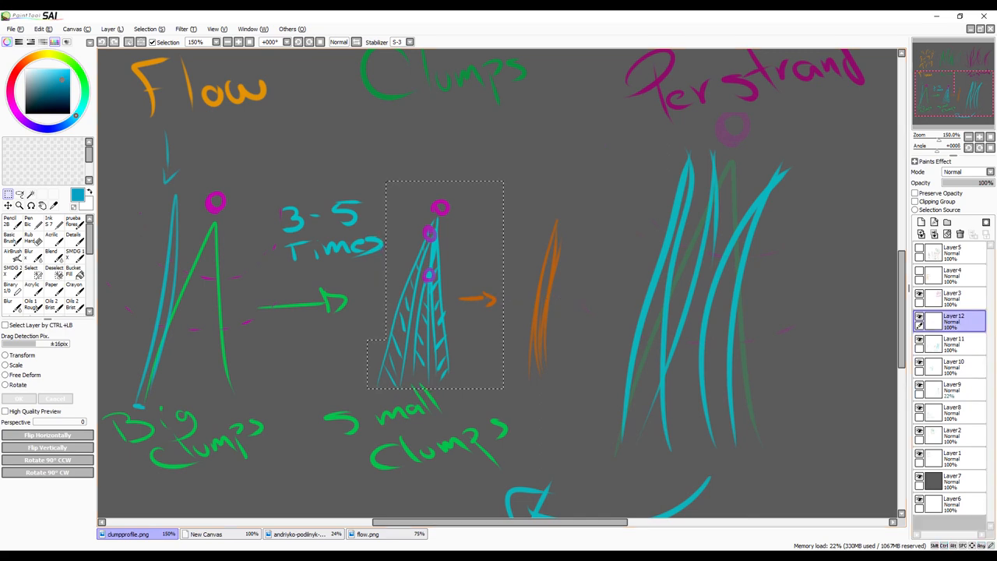
# Paste a copy of the small clumps diagram over the orange sketch right of the arrow.
pyautogui.click(954, 343)
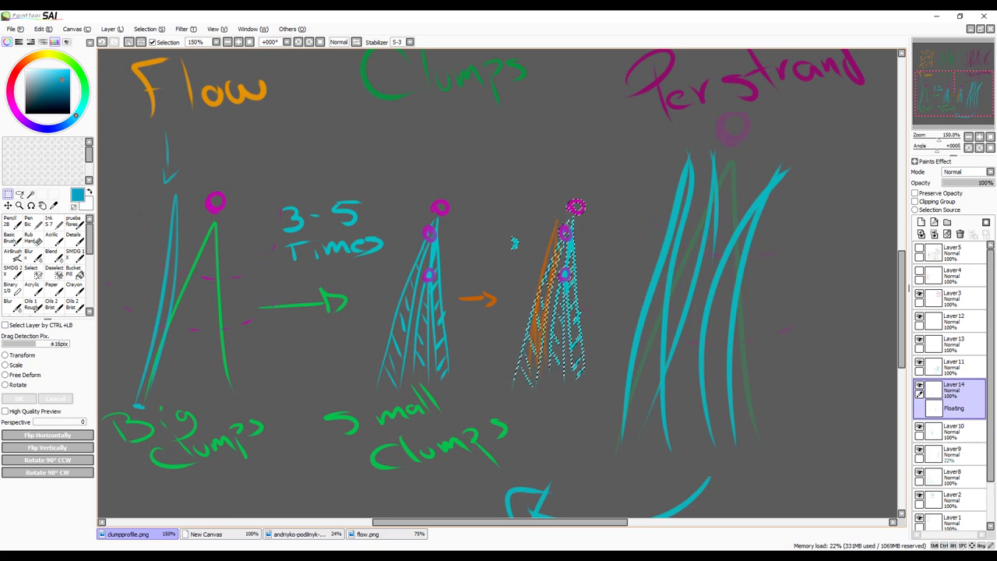
pyautogui.click(9, 237)
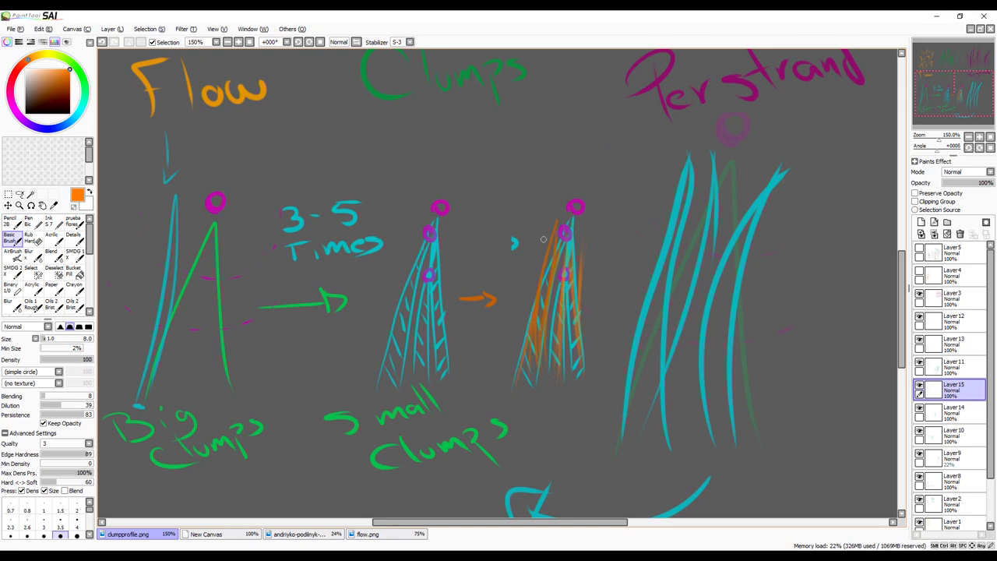
# Write an orange 'clump' label beneath the orange cone and view the bracket row below.
pyautogui.scroll(-3)
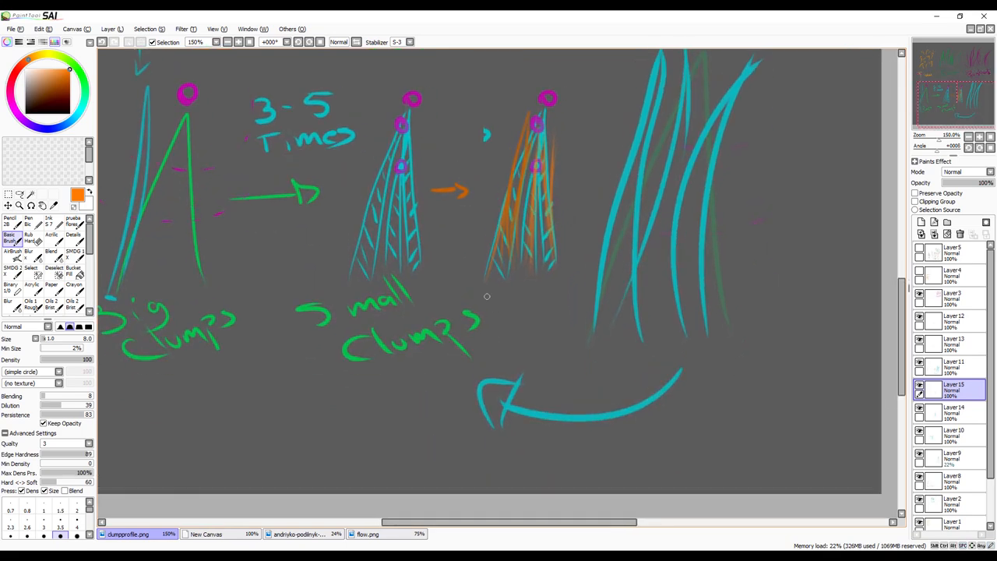
pyautogui.moveTo(514, 308); pyautogui.dragTo(502, 358)
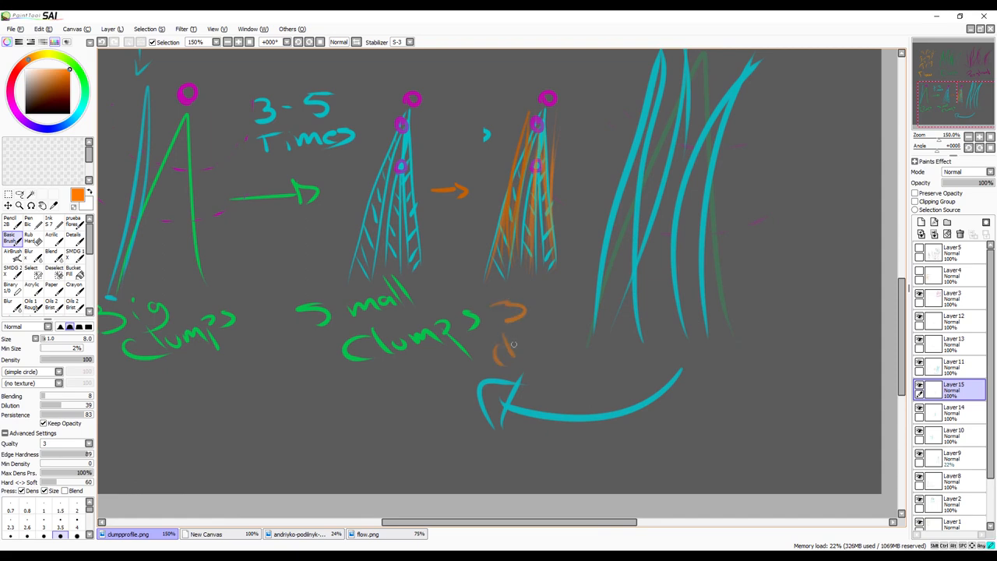
pyautogui.moveTo(498, 355); pyautogui.dragTo(564, 343)
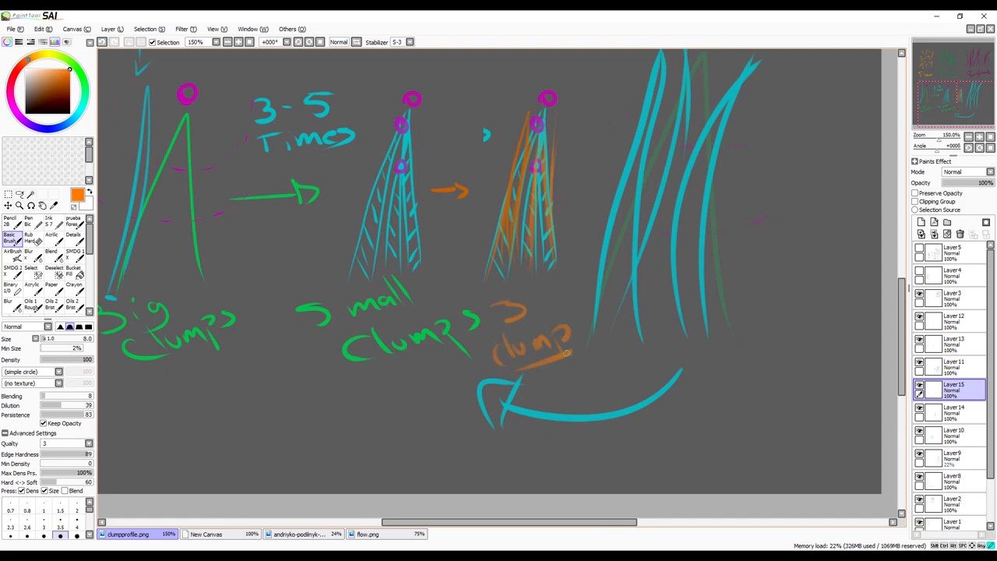
pyautogui.scroll(-3)
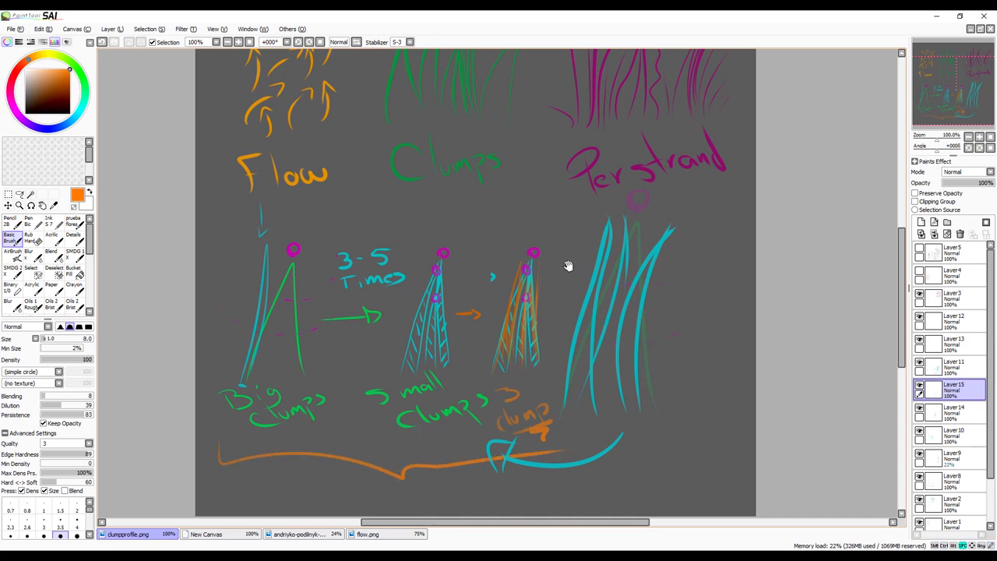
pyautogui.scroll(-3)
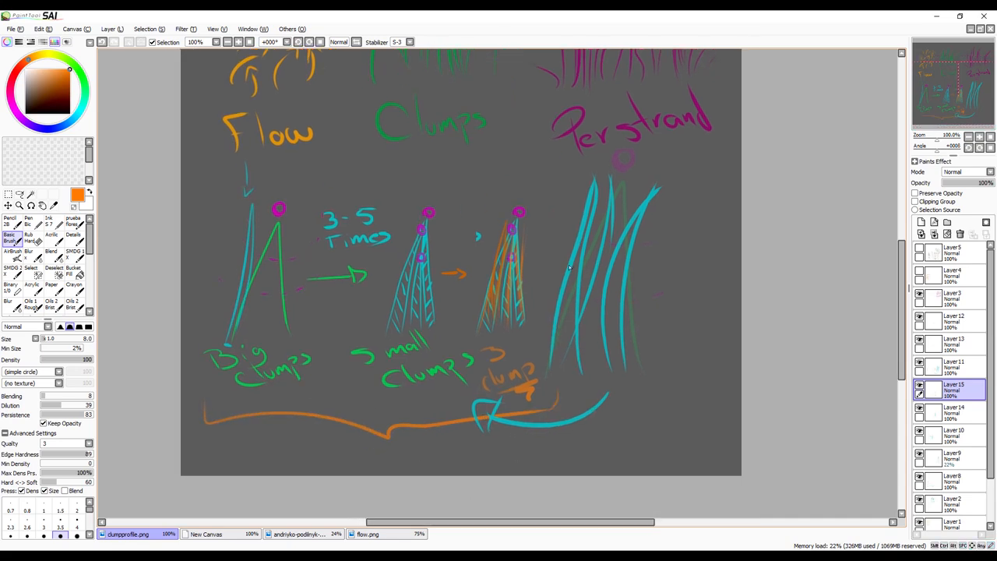